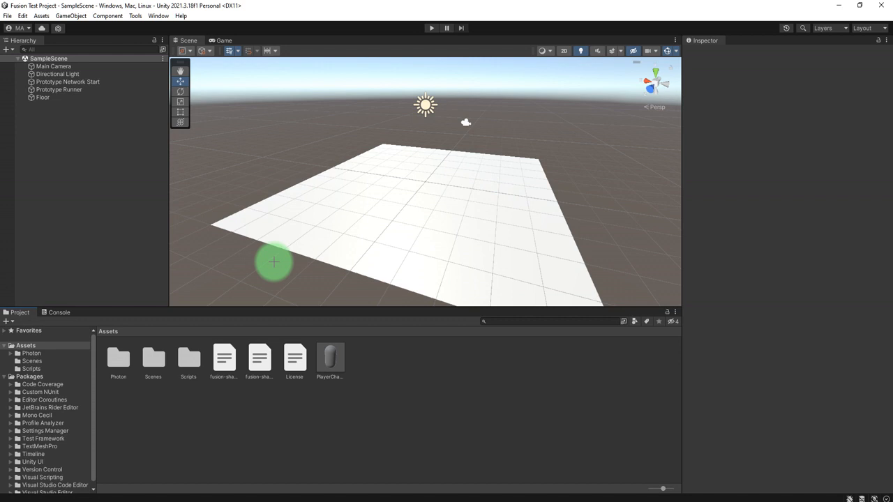
{"action": "mouse_move", "coordinate": [224, 308]}
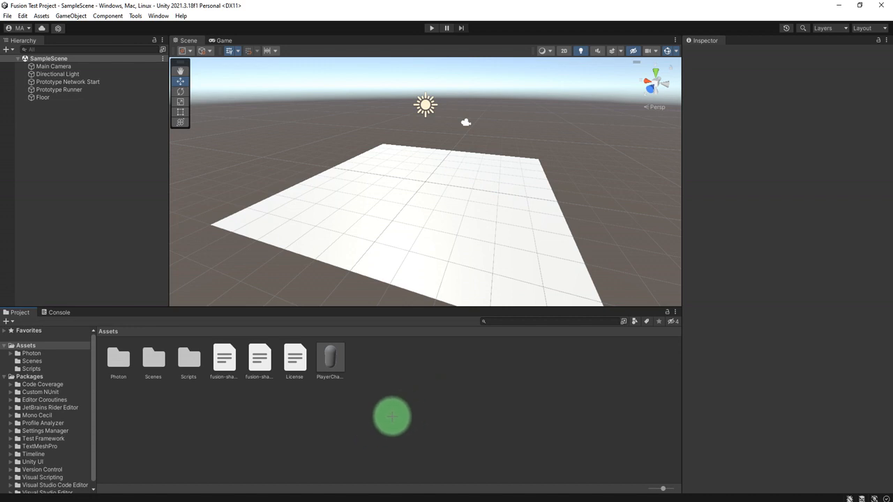
Start a single-player networked session from the play controls.
{"action": "left_click", "coordinate": [259, 359]}
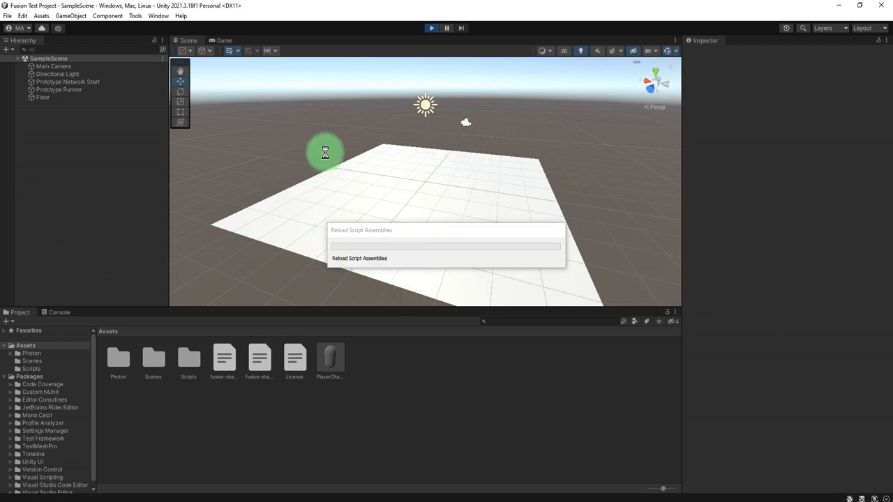
{"action": "mouse_move", "coordinate": [432, 188]}
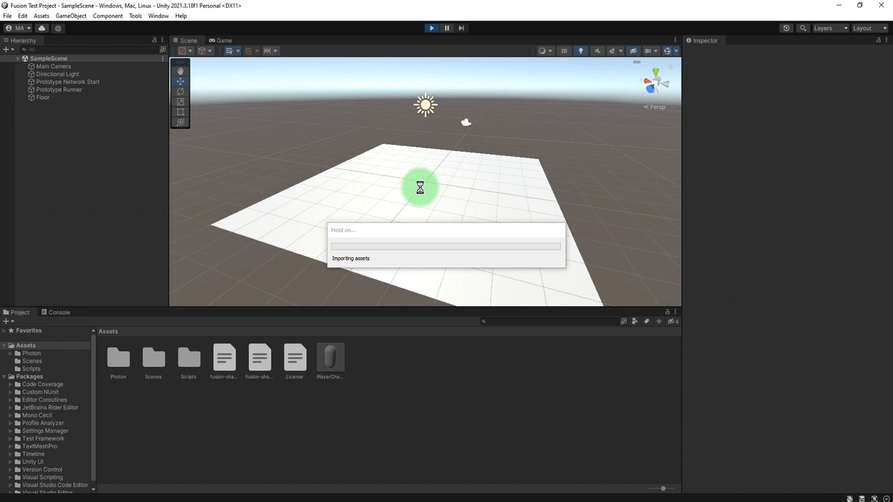
{"action": "left_click", "coordinate": [431, 28]}
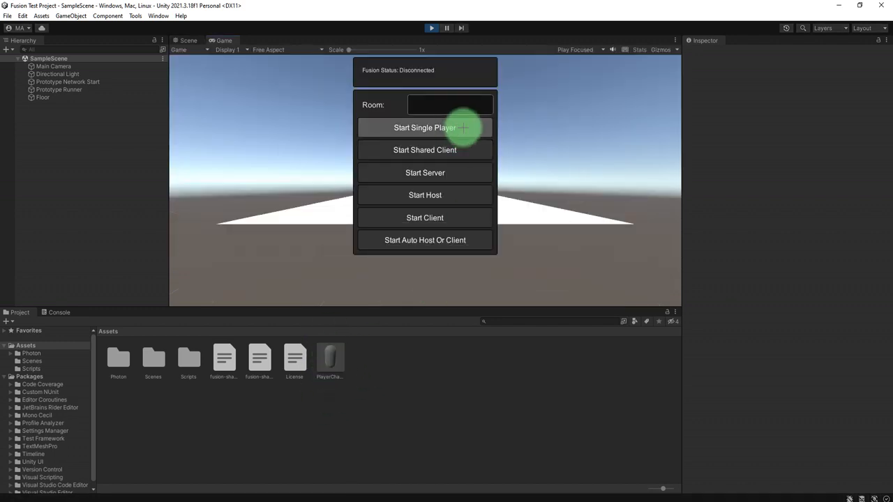
{"action": "left_click", "coordinate": [424, 128]}
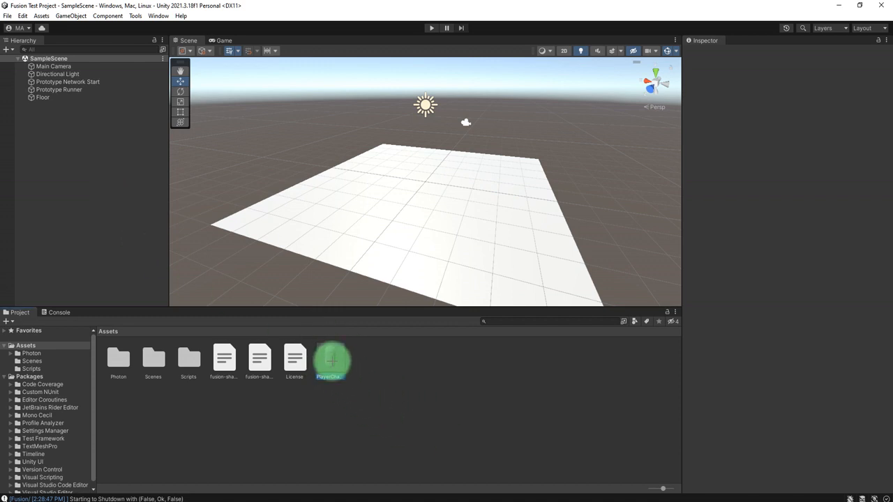
Open the PlayerCharacter prefab and scroll its Inspector down to the Health component.
{"action": "left_click", "coordinate": [329, 360]}
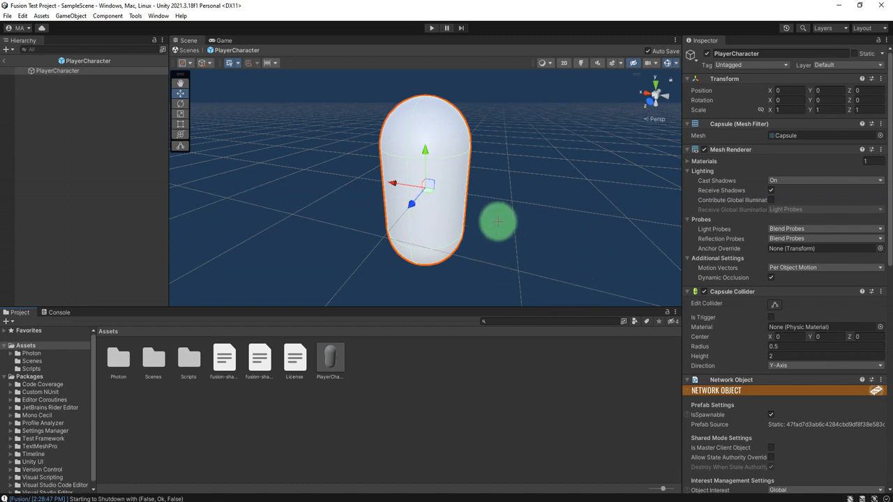
{"action": "left_click", "coordinate": [57, 69]}
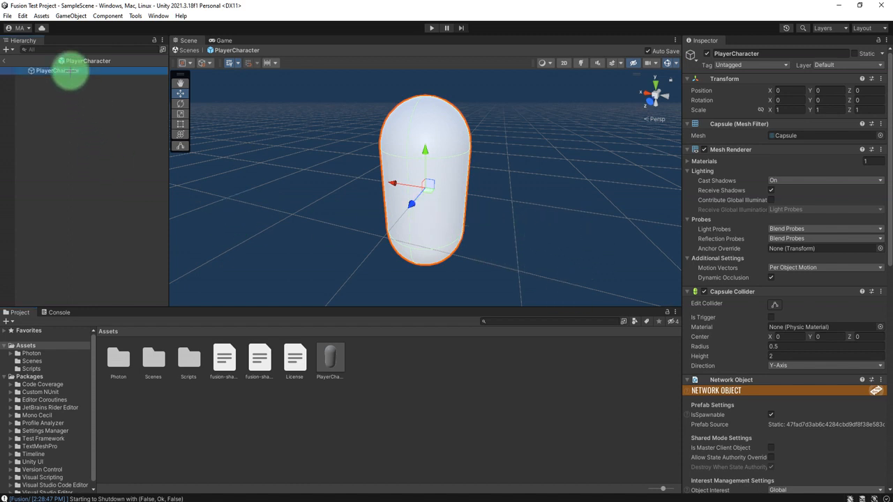
{"action": "scroll", "scroll_direction": "down", "scroll_amount": 3}
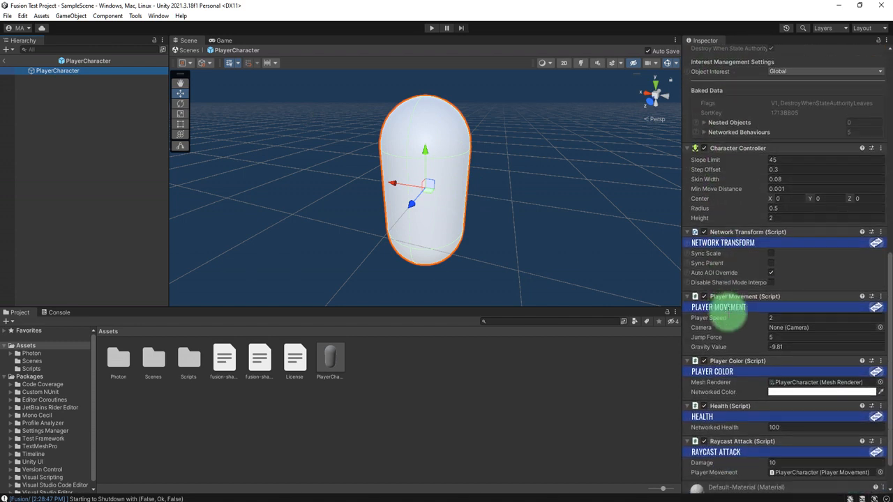
{"action": "scroll", "scroll_direction": "down", "scroll_amount": 3}
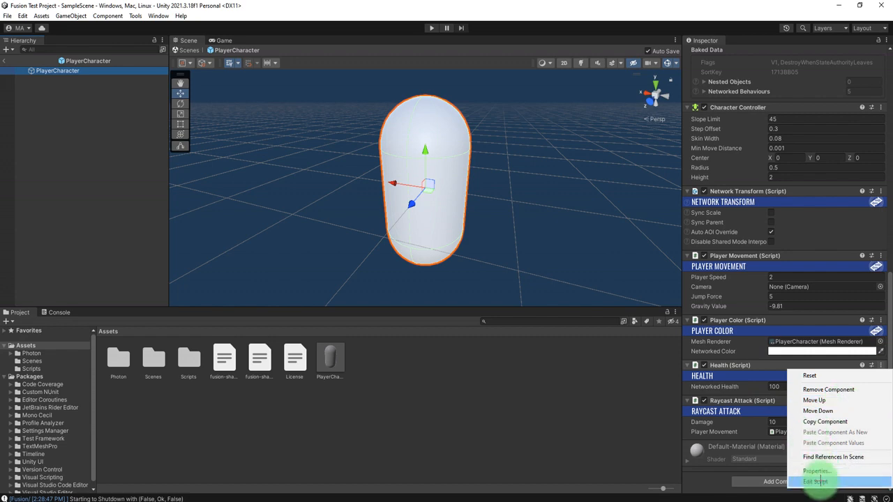
{"action": "left_click", "coordinate": [818, 483]}
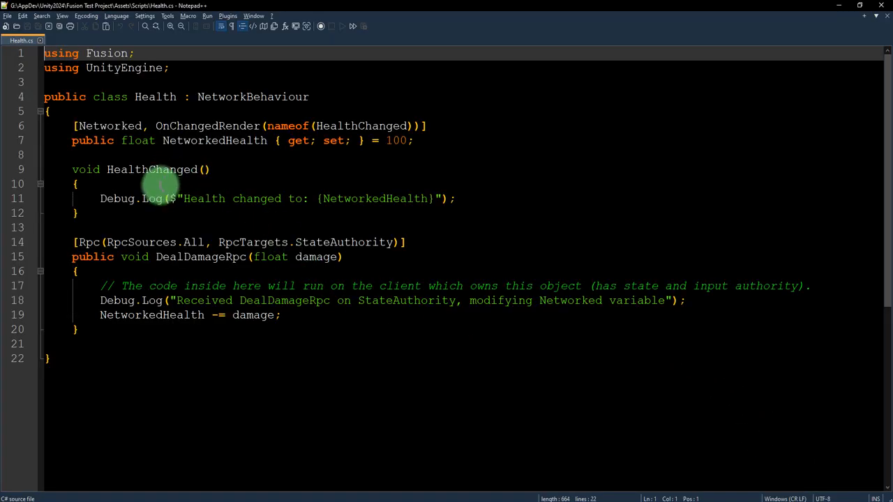
{"action": "double_click", "coordinate": [215, 139]}
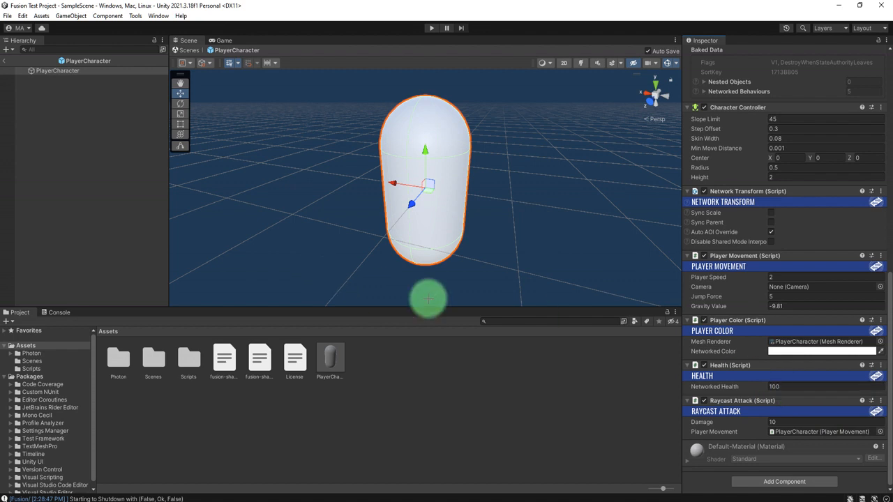
{"action": "mouse_move", "coordinate": [117, 179]}
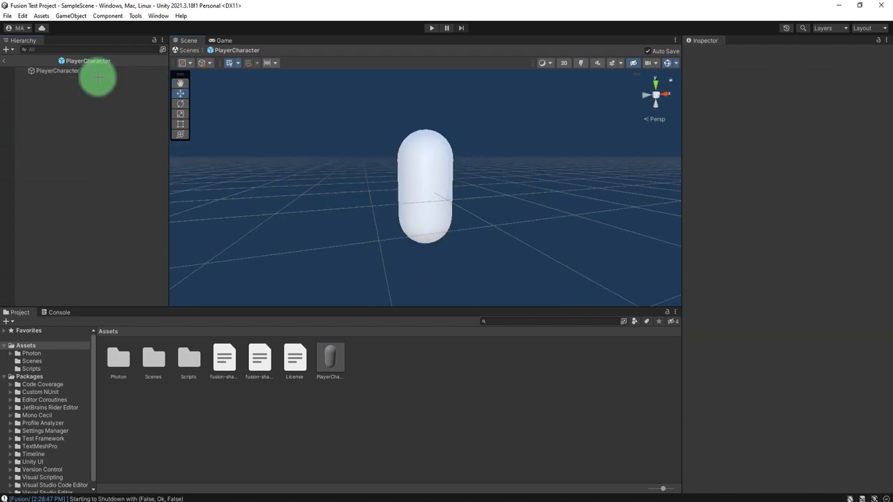
Add a UI Canvas as a child of PlayerCharacter from its Hierarchy context menu.
{"action": "right_click", "coordinate": [56, 70]}
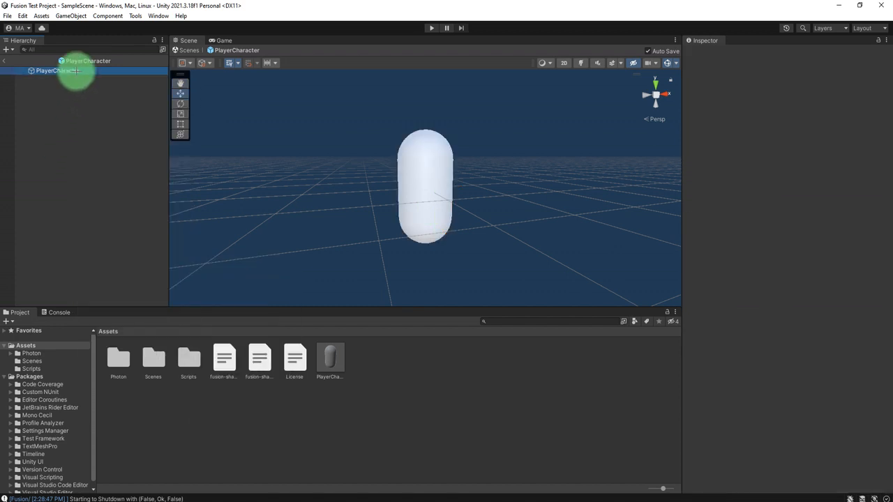
{"action": "right_click", "coordinate": [53, 69]}
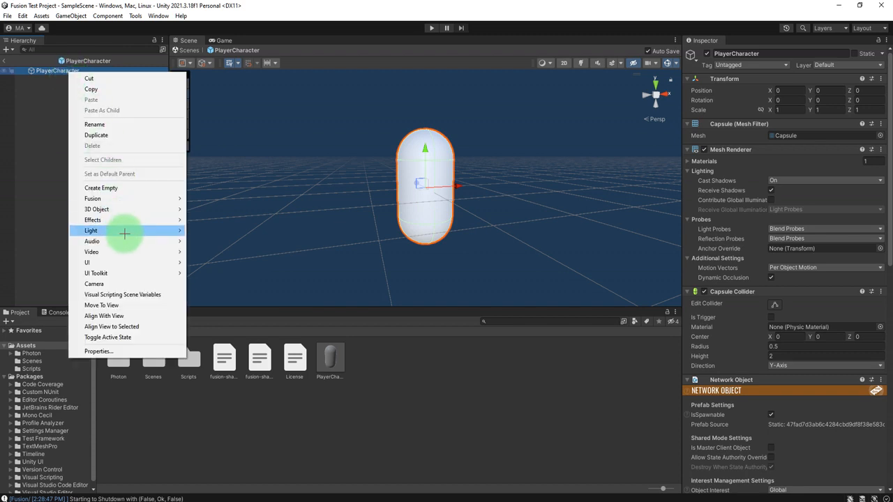
{"action": "mouse_move", "coordinate": [87, 262]}
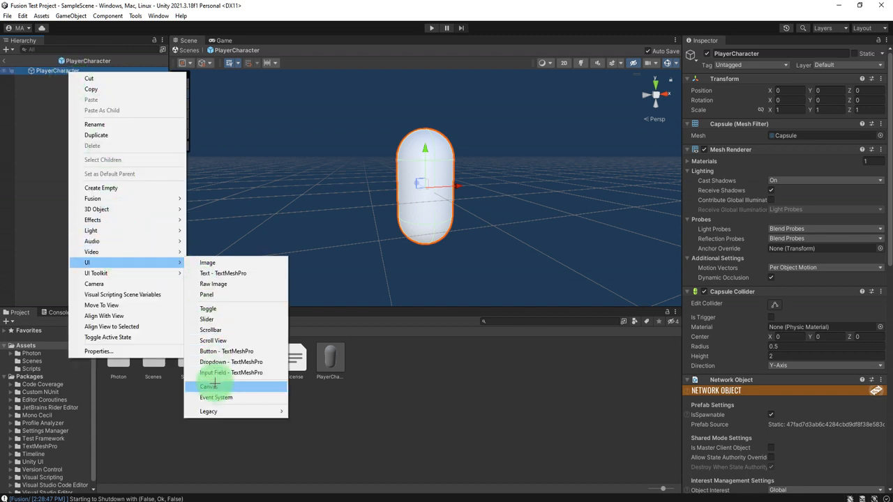
{"action": "left_click", "coordinate": [210, 386]}
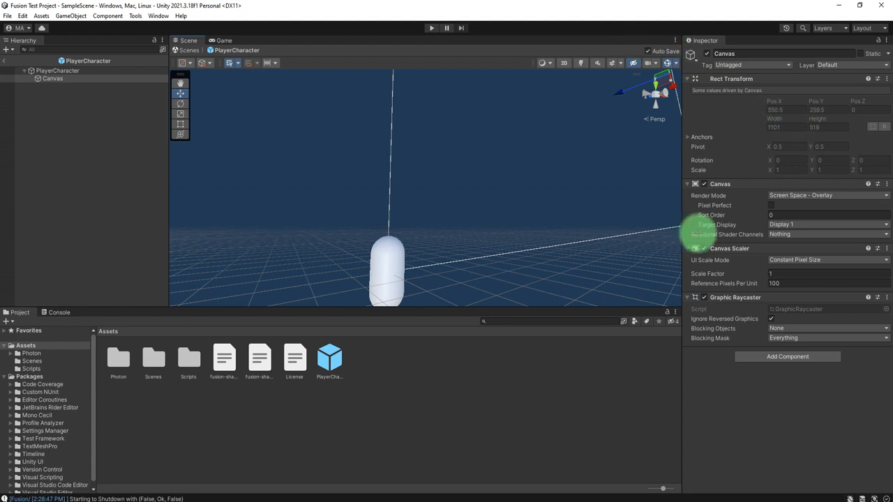
Set the Canvas to World Space render mode, width 300, and raise it above the capsule.
{"action": "left_click", "coordinate": [825, 195]}
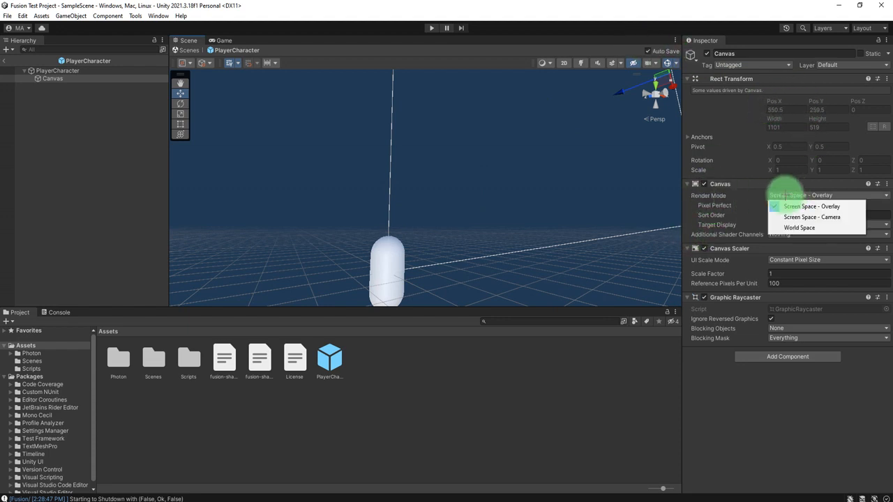
{"action": "mouse_move", "coordinate": [800, 229]}
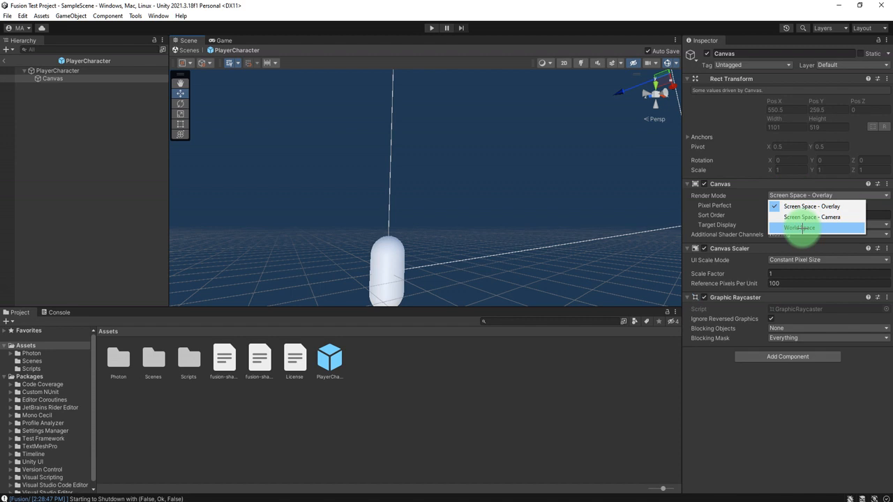
{"action": "left_click", "coordinate": [798, 229]}
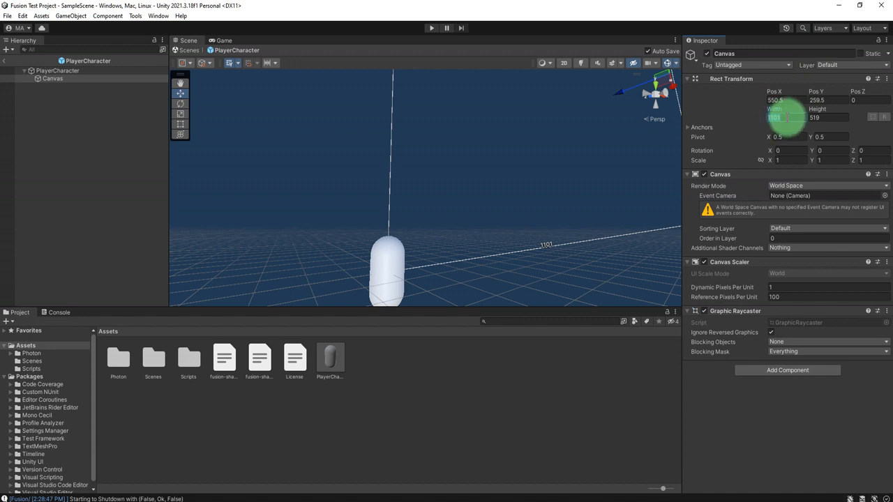
{"action": "type", "text": "1000"}
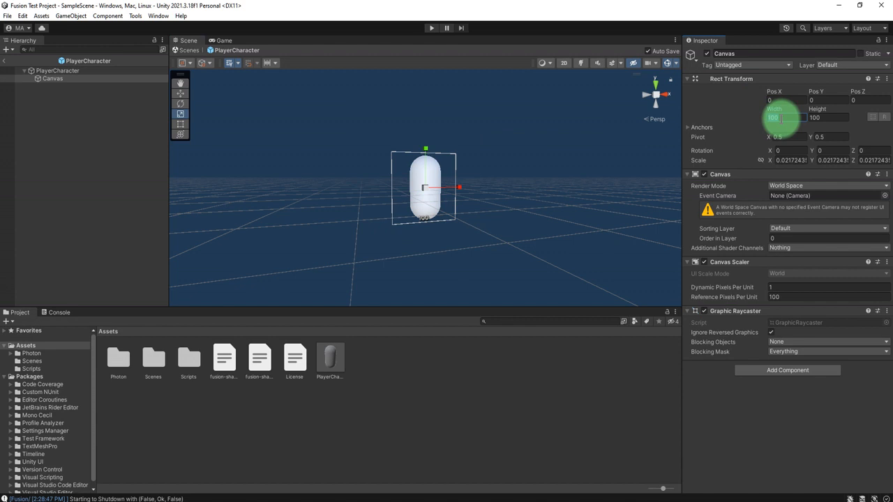
{"action": "type", "text": "300"}
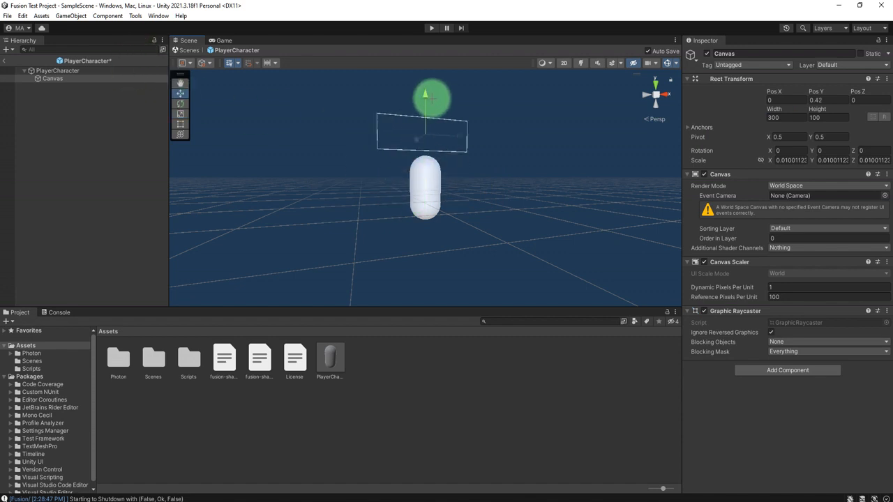
{"action": "left_click_drag", "start_coordinate": [430, 97], "coordinate": [446, 192]}
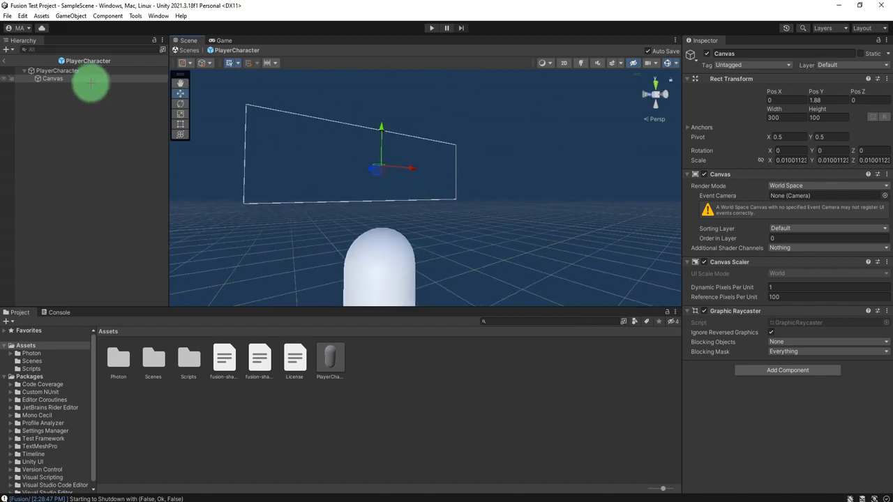
Add a legacy Text under the Canvas reading 'Player Health' in bold style.
{"action": "right_click", "coordinate": [52, 78]}
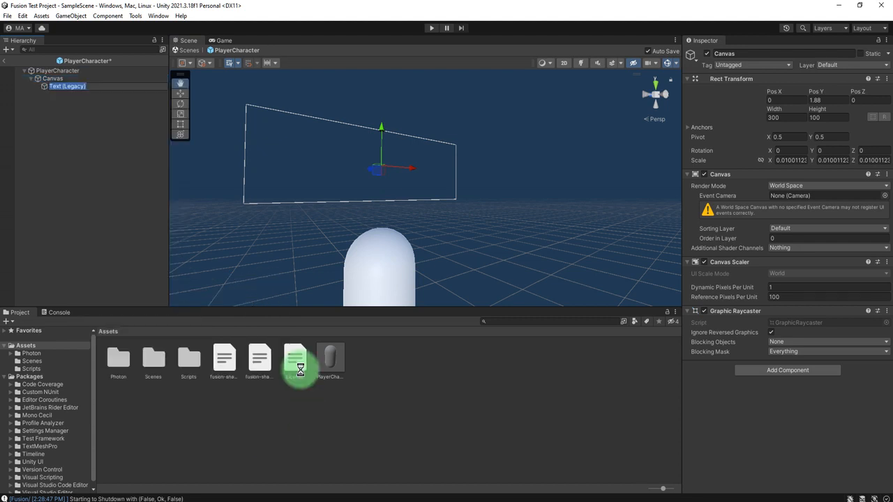
{"action": "left_click", "coordinate": [67, 87]}
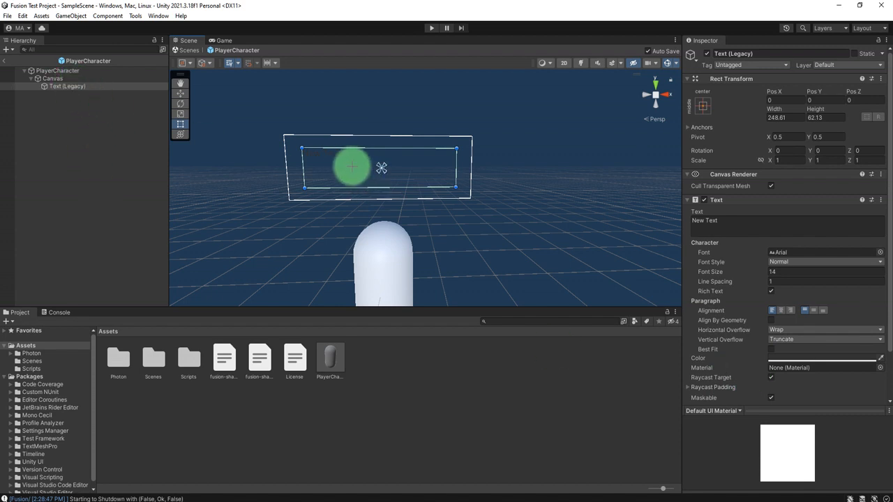
{"action": "left_click", "coordinate": [728, 226]}
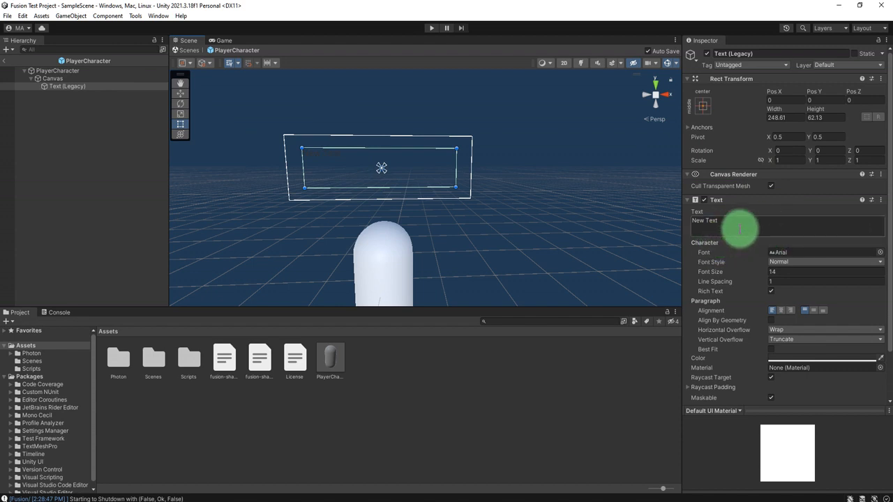
{"action": "type", "text": "P"}
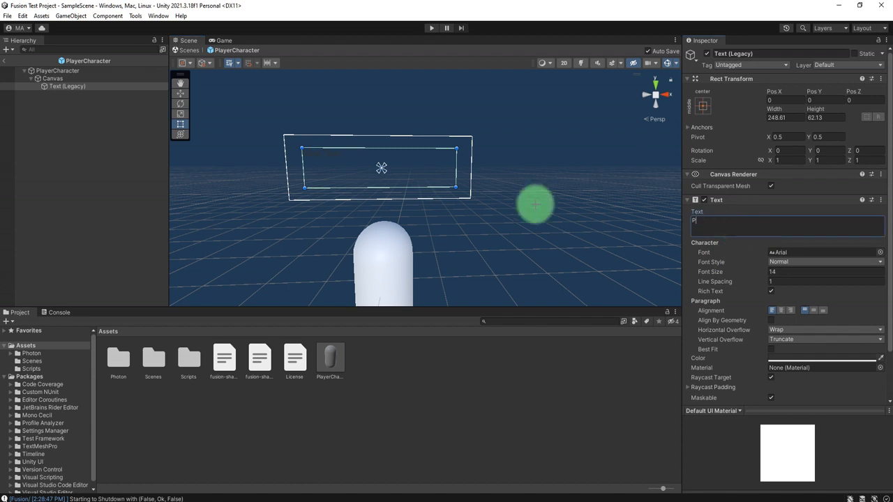
{"action": "type", "text": "layer Health"}
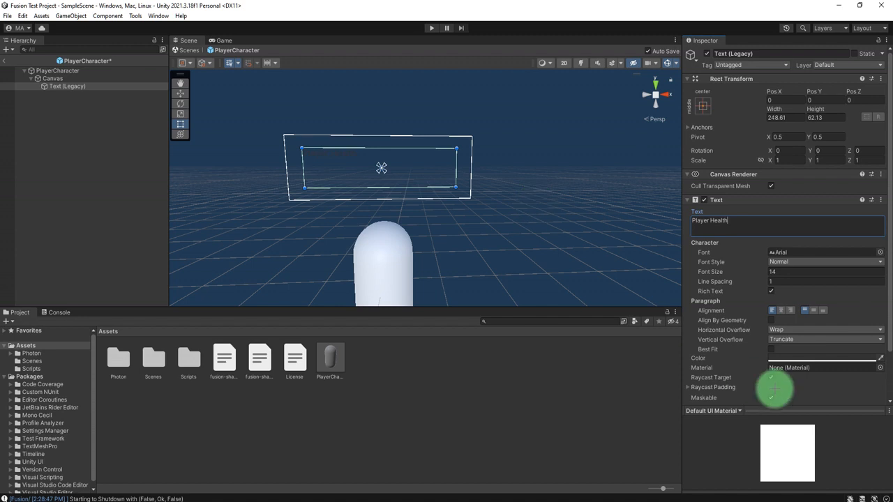
{"action": "left_click", "coordinate": [823, 262]}
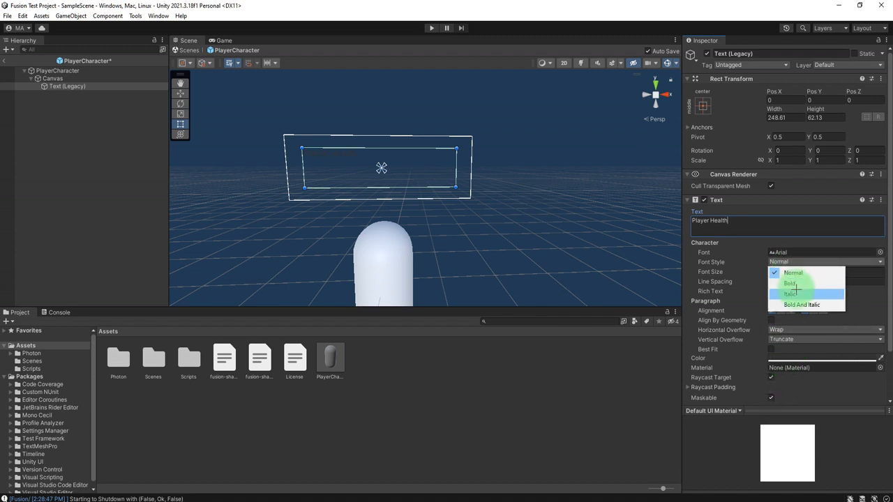
{"action": "left_click", "coordinate": [789, 281]}
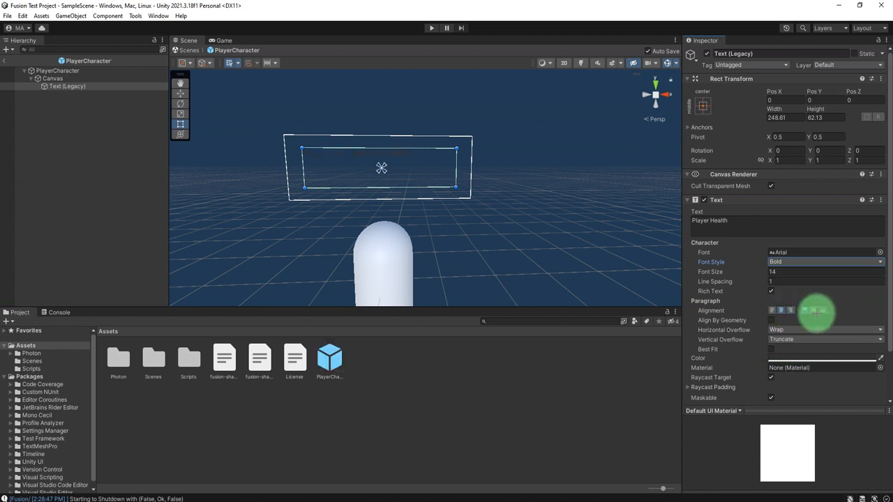
Browse Add Component on the text, then deselect it without adding anything.
{"action": "scroll", "scroll_direction": "down", "scroll_amount": 3}
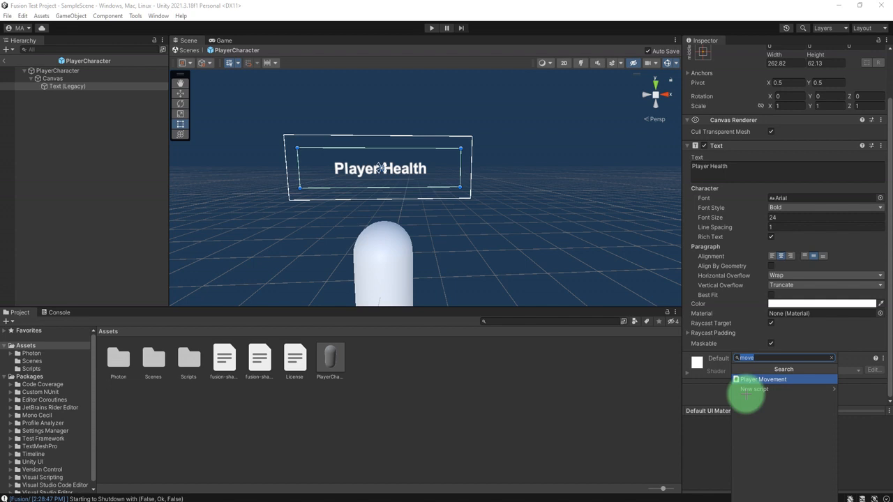
{"action": "type", "text": "out"}
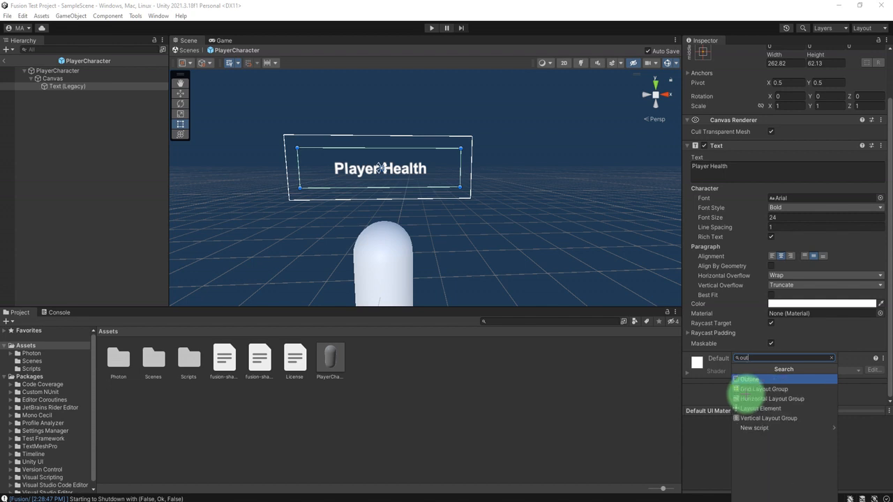
{"action": "left_click", "coordinate": [747, 380]}
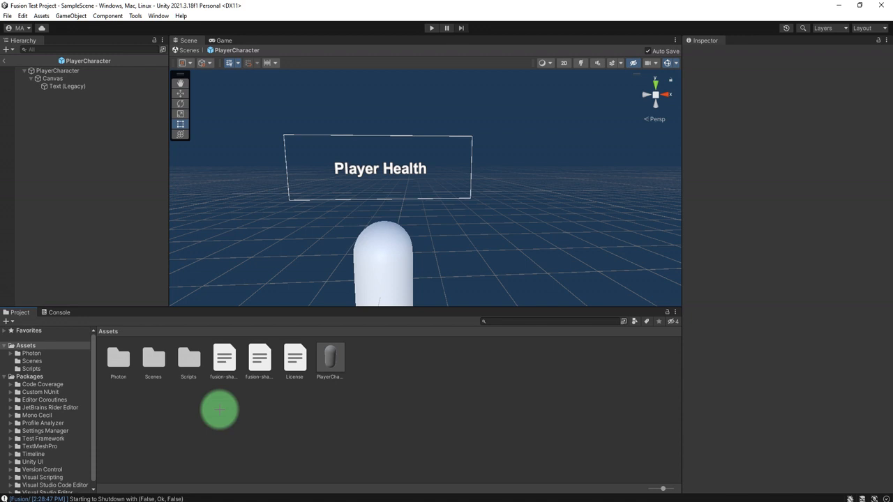
Create a MyOwnScript folder with a new ShowMyHealth C# script and open it for editing.
{"action": "right_click", "coordinate": [221, 410]}
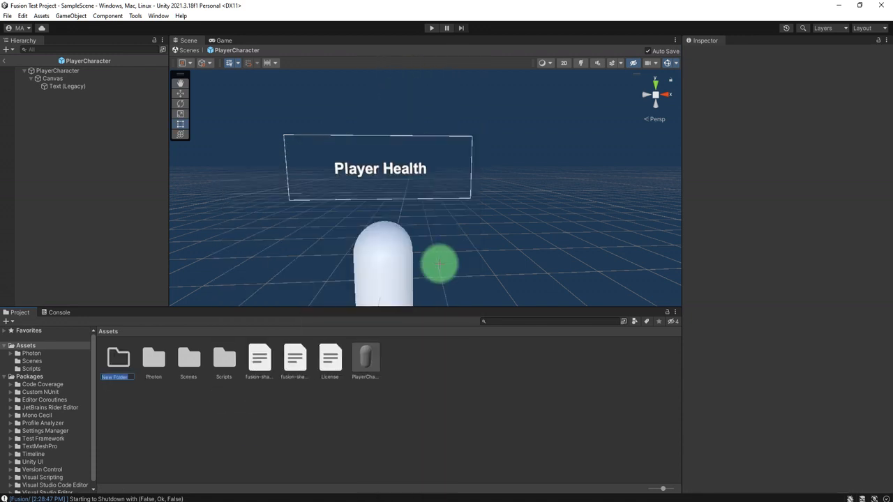
{"action": "type", "text": "MyOwnScript"}
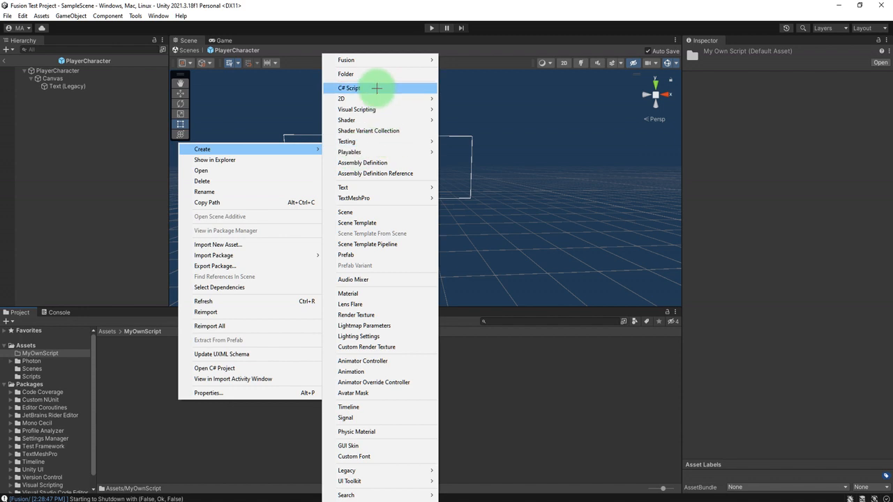
{"action": "mouse_move", "coordinate": [351, 371]}
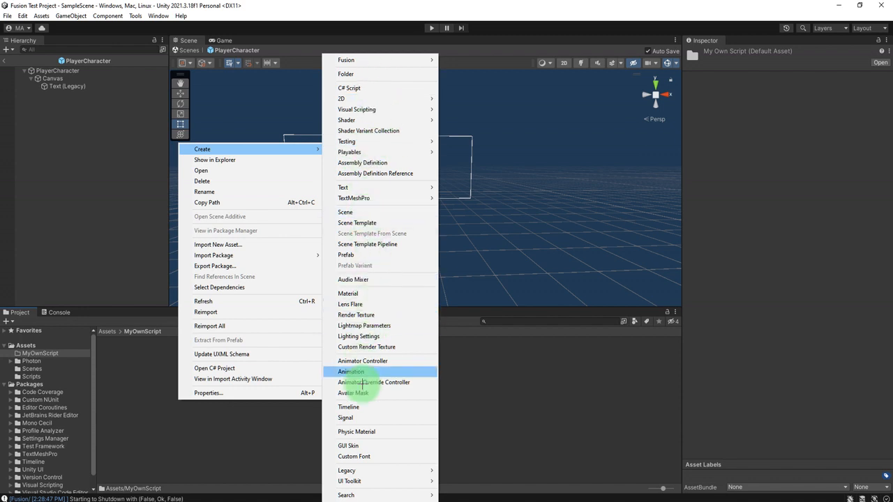
{"action": "mouse_move", "coordinate": [369, 435]}
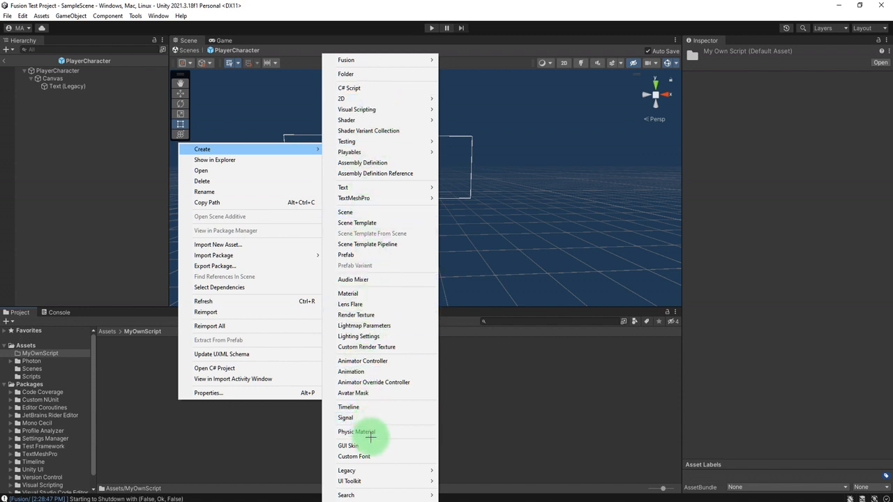
{"action": "mouse_move", "coordinate": [383, 407]}
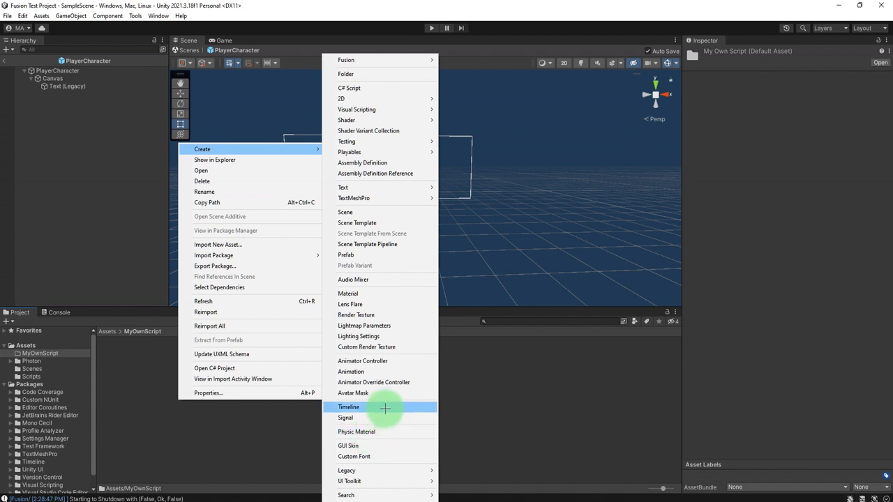
{"action": "mouse_move", "coordinate": [377, 446]}
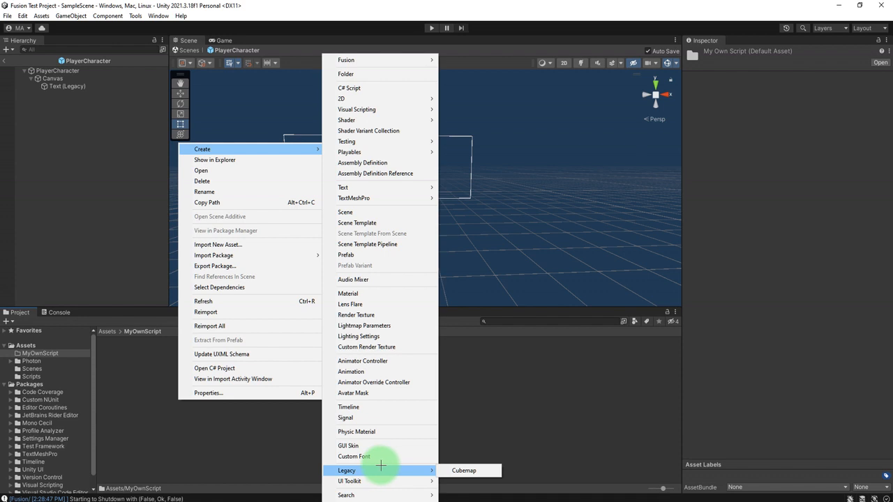
{"action": "mouse_move", "coordinate": [357, 431]}
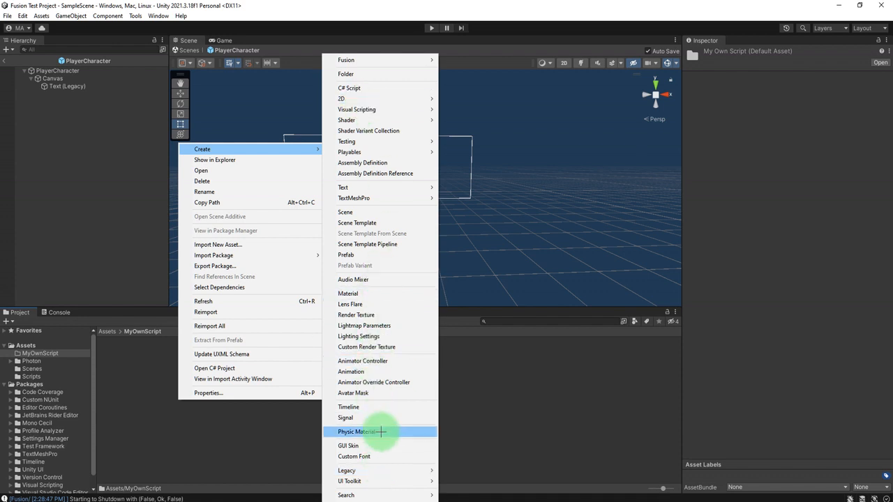
{"action": "left_click", "coordinate": [349, 88]}
{"action": "type", "text": "ShowMyHealth"}
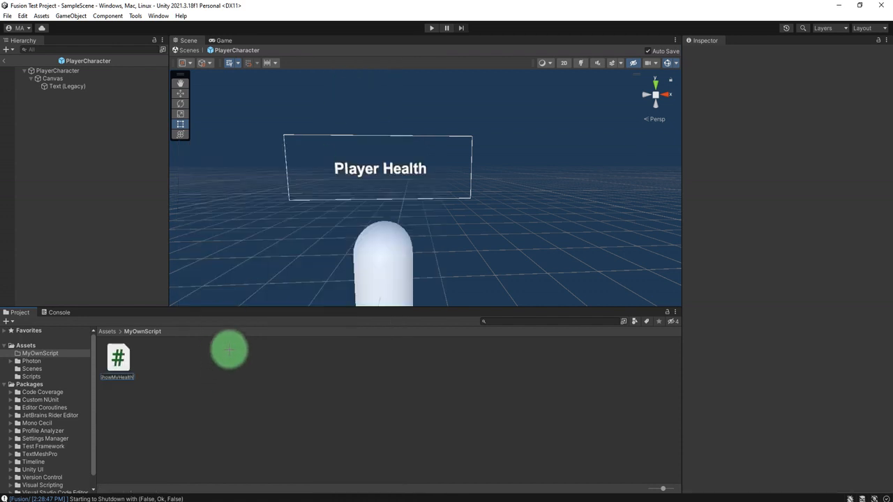
{"action": "left_click", "coordinate": [117, 357]}
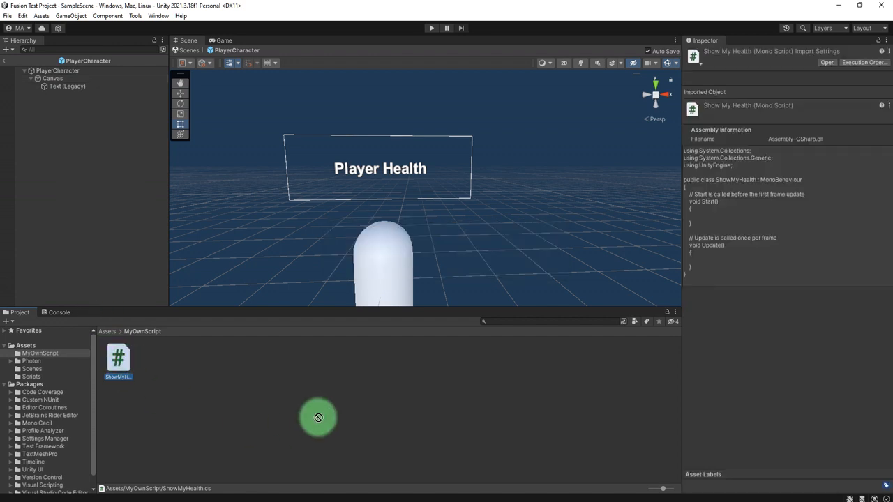
{"action": "left_click", "coordinate": [67, 87]}
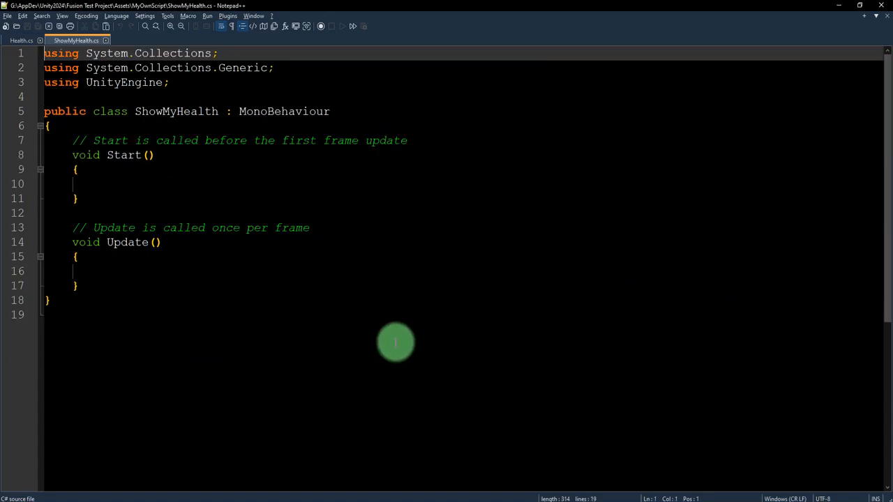
{"action": "mouse_move", "coordinate": [383, 109]}
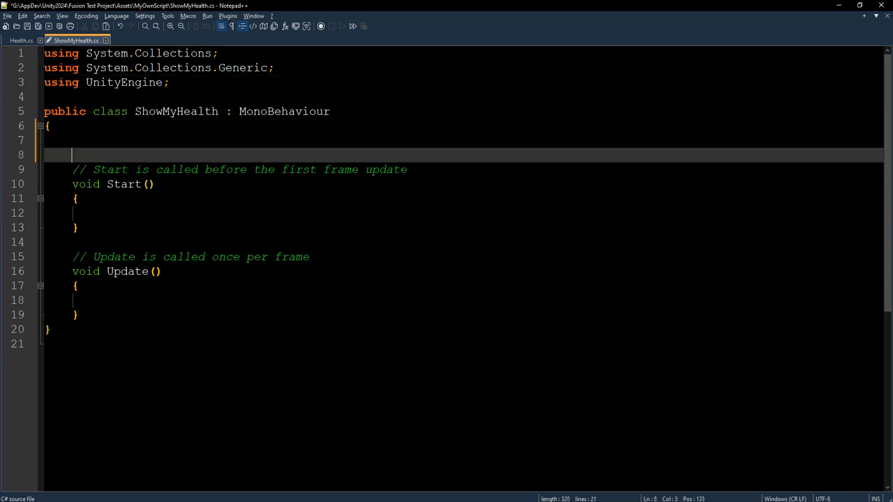
Add a 'public Health health;' field and a 'using UnityEngine.UI' directive.
{"action": "key", "text": "Enter"}
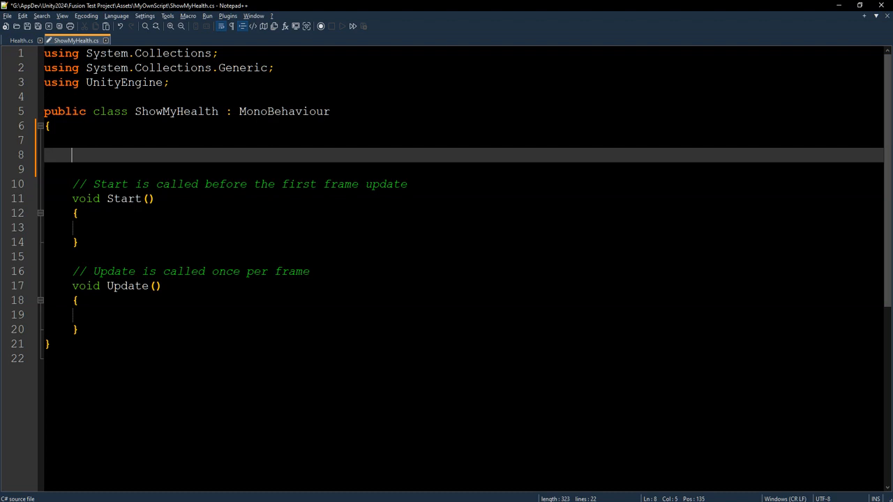
{"action": "type", "text": "public"}
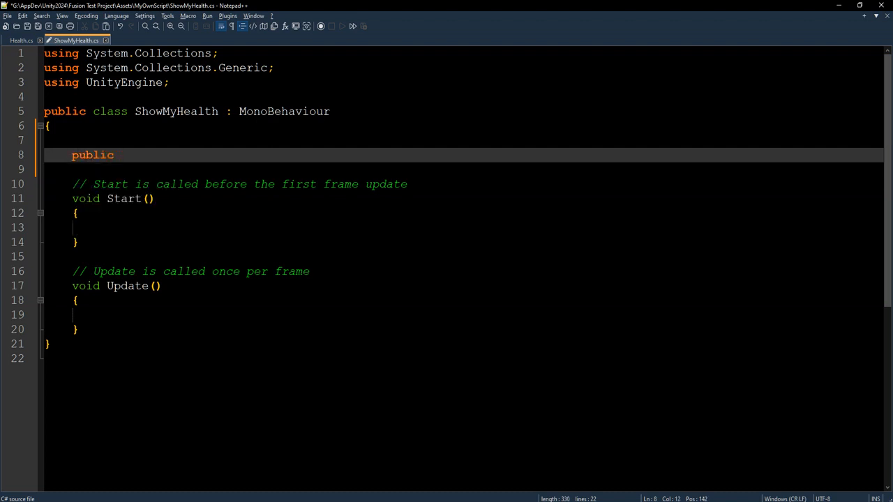
{"action": "type", "text": "Health"}
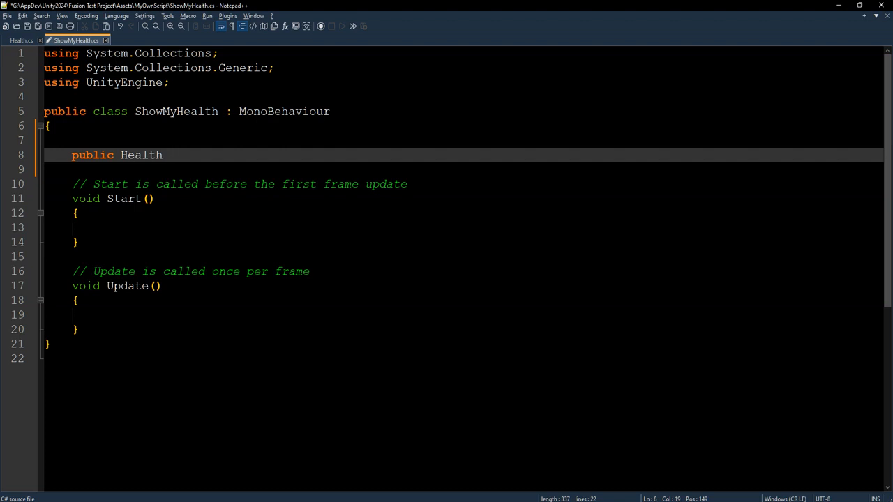
{"action": "type", "text": "h"}
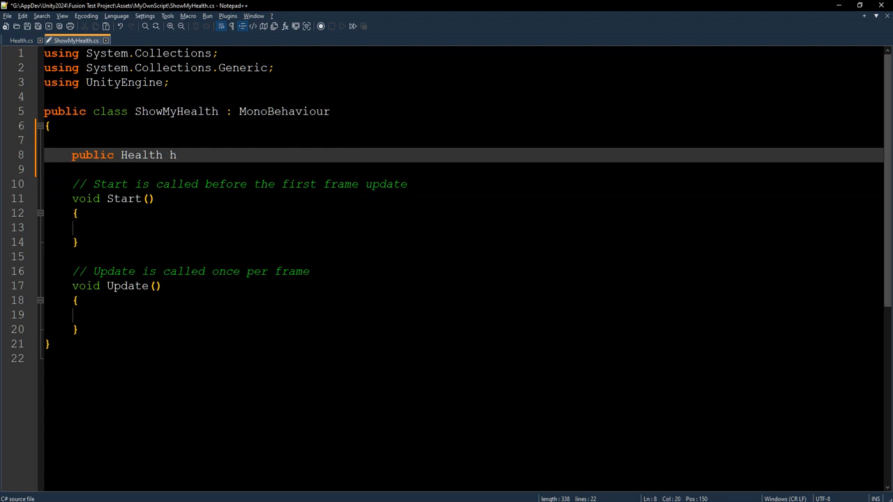
{"action": "type", "text": "e"}
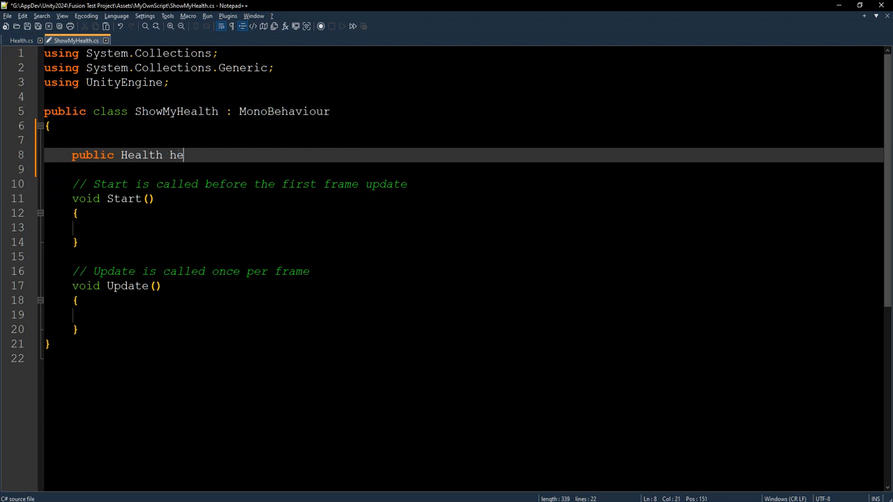
{"action": "type", "text": "alth;"}
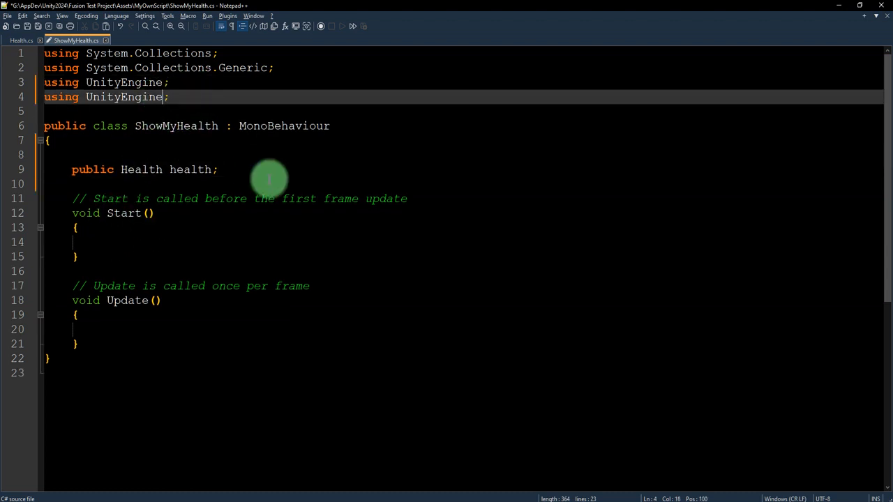
{"action": "type", "text": ".UI"}
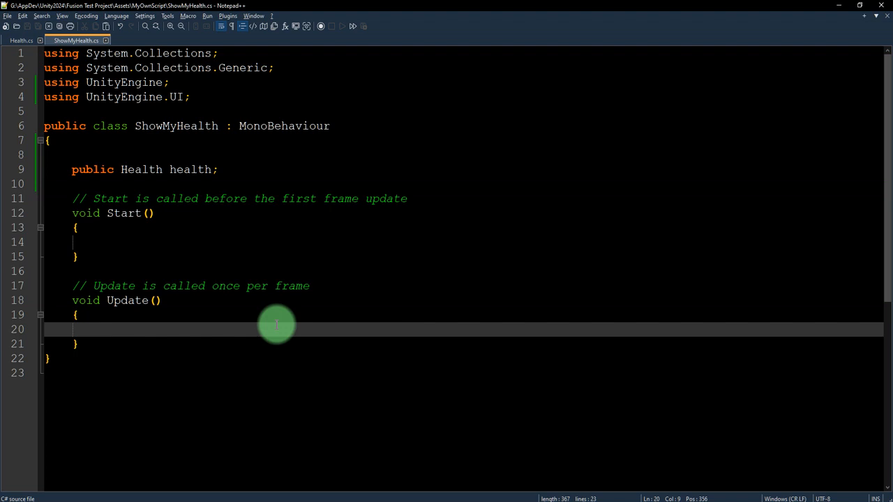
In Update write GetComponent<Text>().text = health.NetworkedHealth, checking the name in Health.cs.
{"action": "type", "text": "GetCompone"}
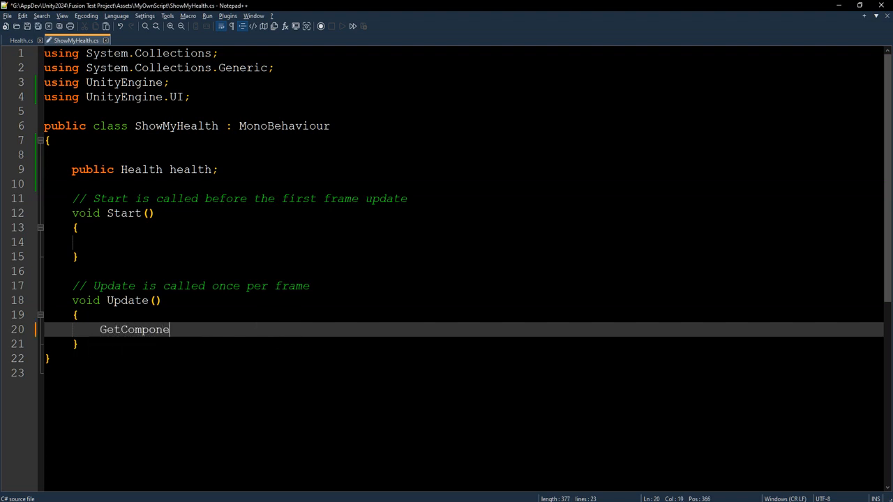
{"action": "type", "text": "<Text"}
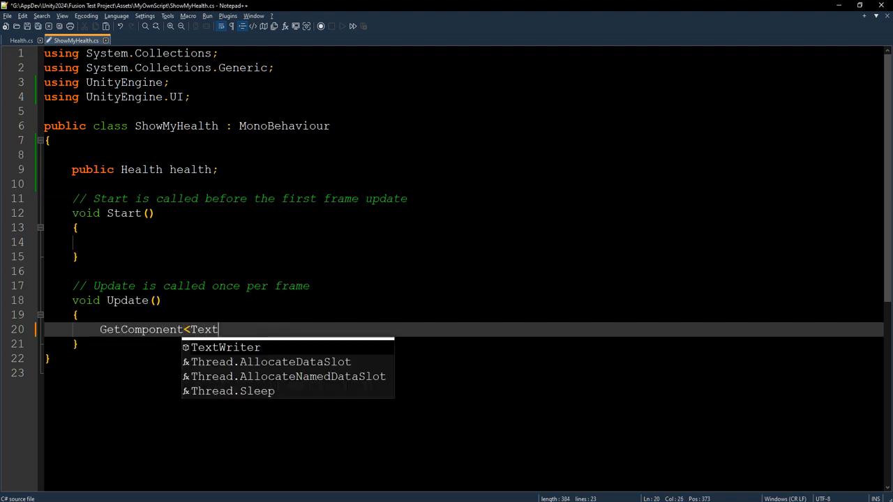
{"action": "type", "text": ">().te"}
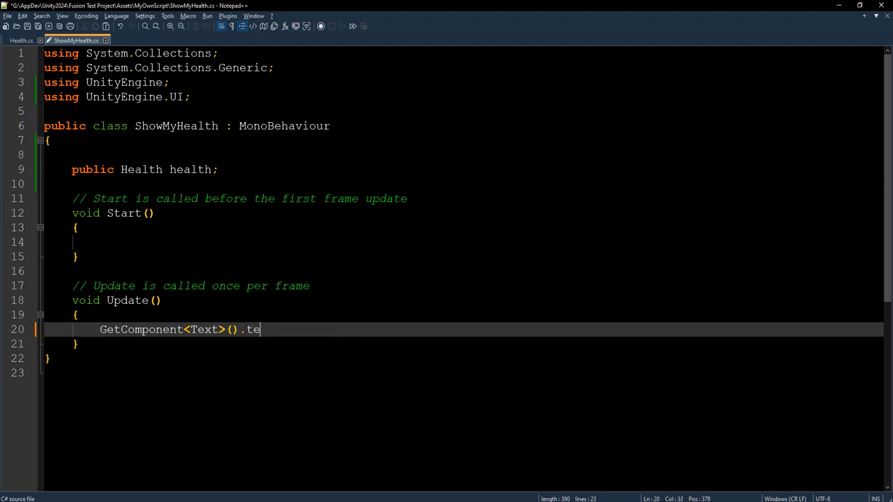
{"action": "type", "text": "xt ="}
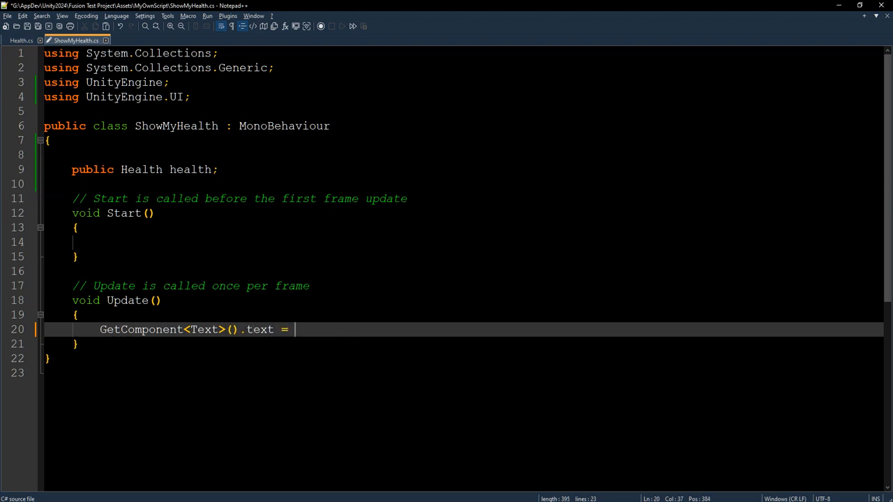
{"action": "type", "text": "health."}
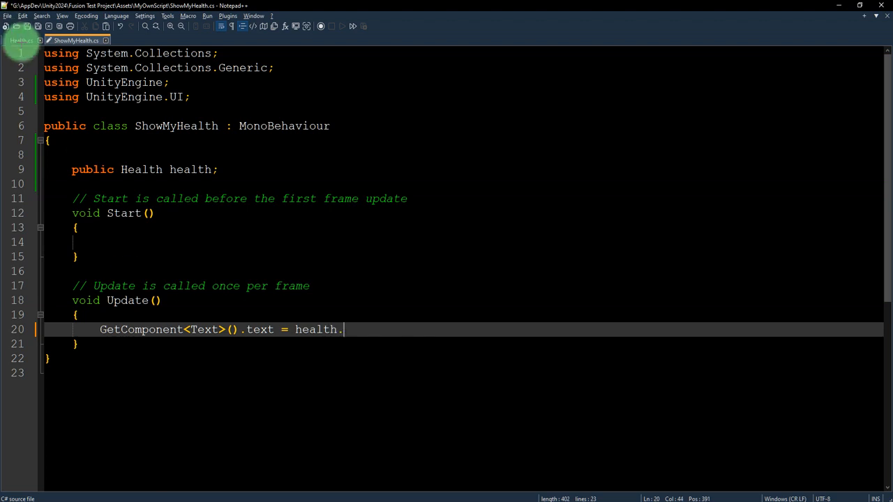
{"action": "left_click", "coordinate": [21, 39]}
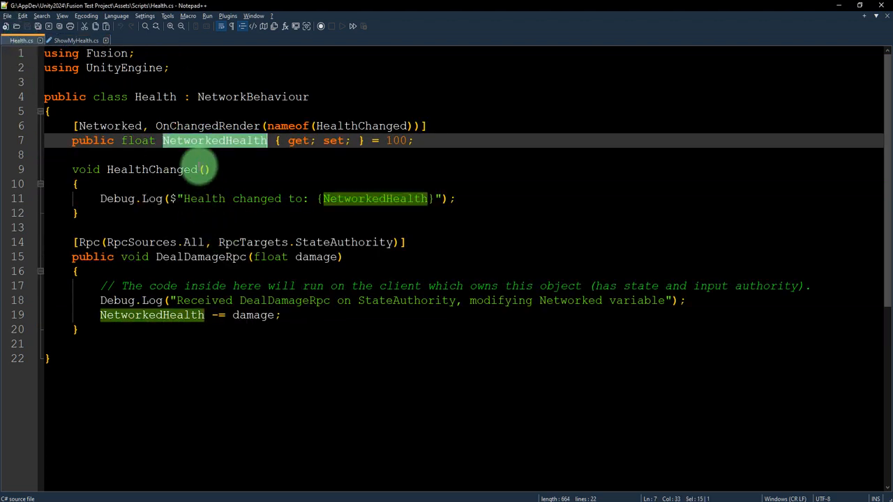
{"action": "left_click", "coordinate": [75, 39]}
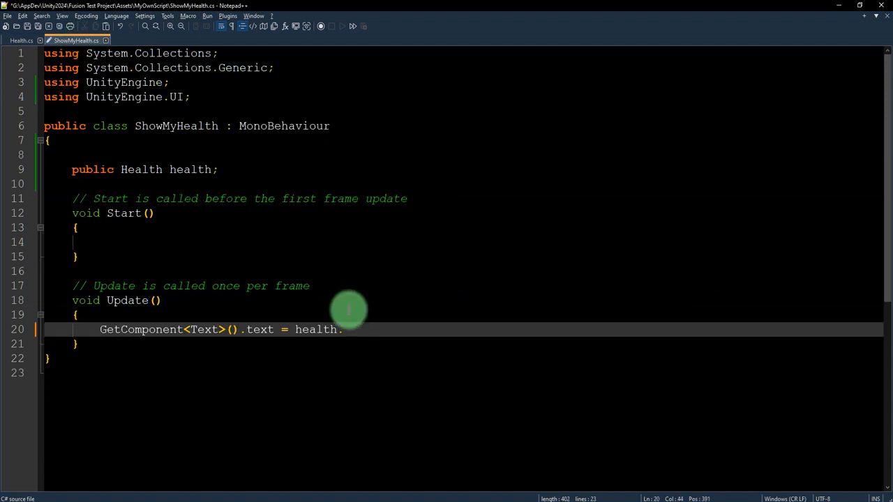
{"action": "type", "text": "NetworkedHealth;"}
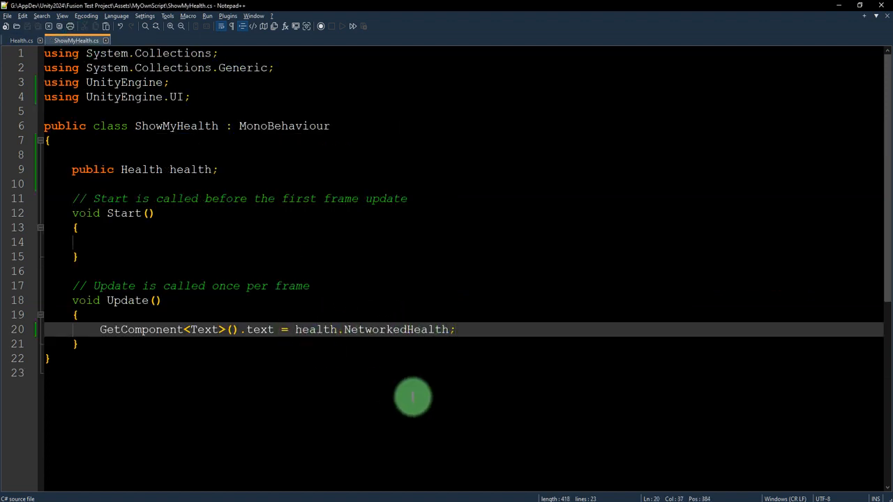
{"action": "type", "text": "Hel"}
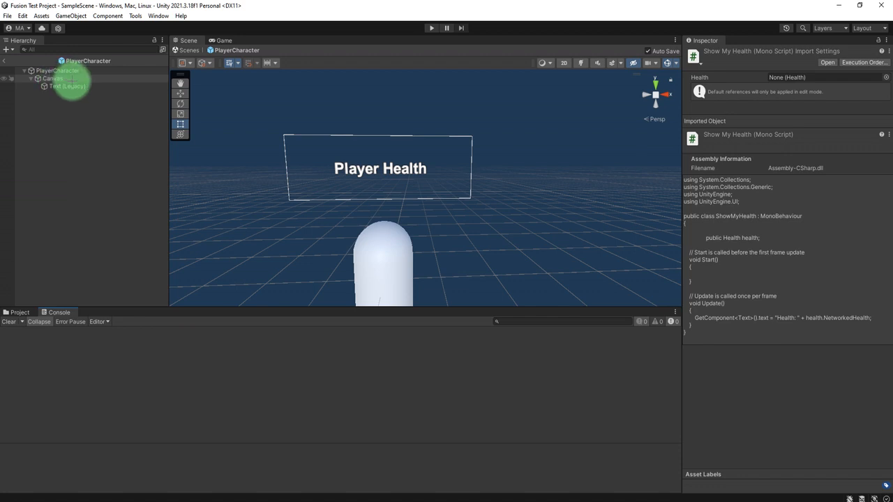
Select the Text (Legacy) label under the canvas in the PlayerCharacter prefab.
{"action": "left_click", "coordinate": [67, 87]}
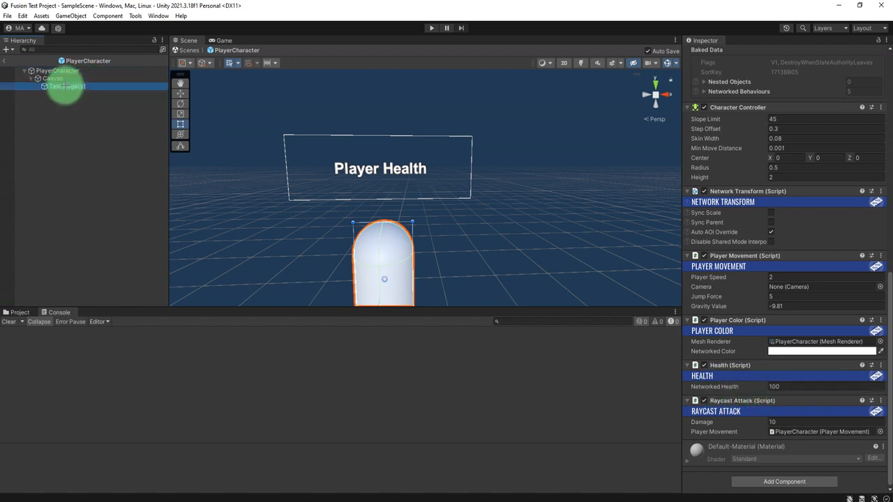
{"action": "left_click", "coordinate": [67, 87]}
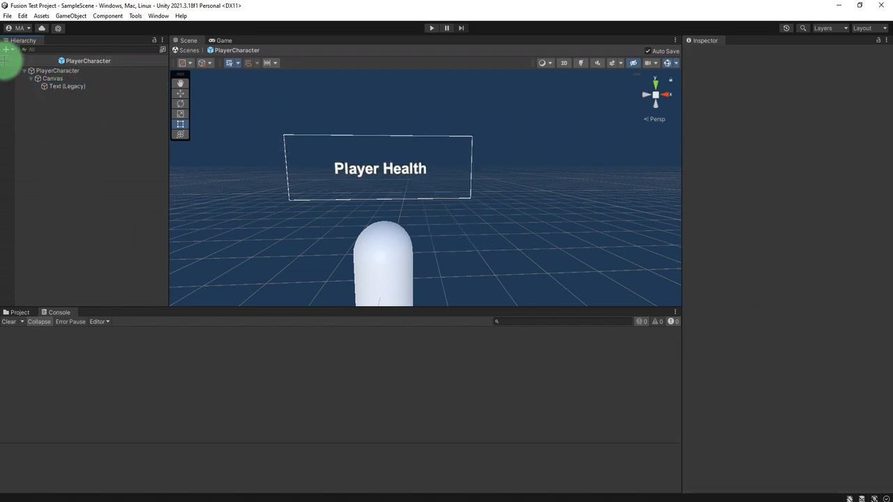
Exit Prefab Mode, enter Play and join the Fusion session as a shared client.
{"action": "left_click", "coordinate": [429, 28]}
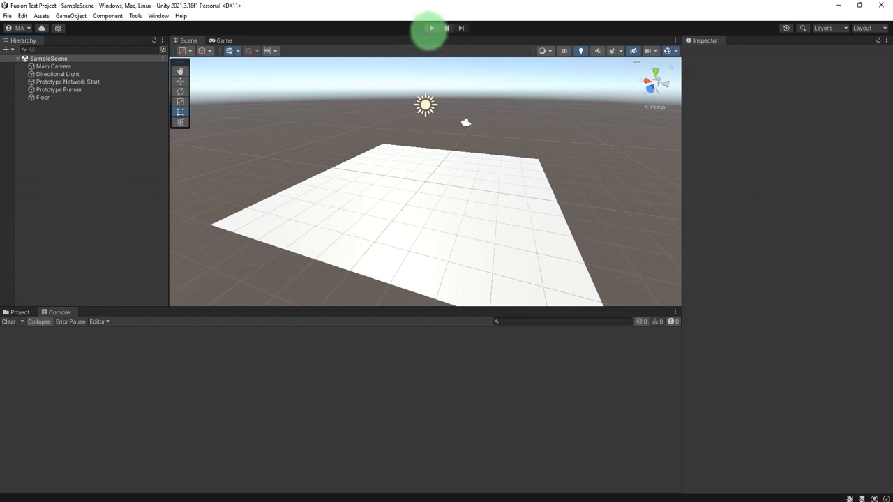
{"action": "left_click", "coordinate": [429, 27]}
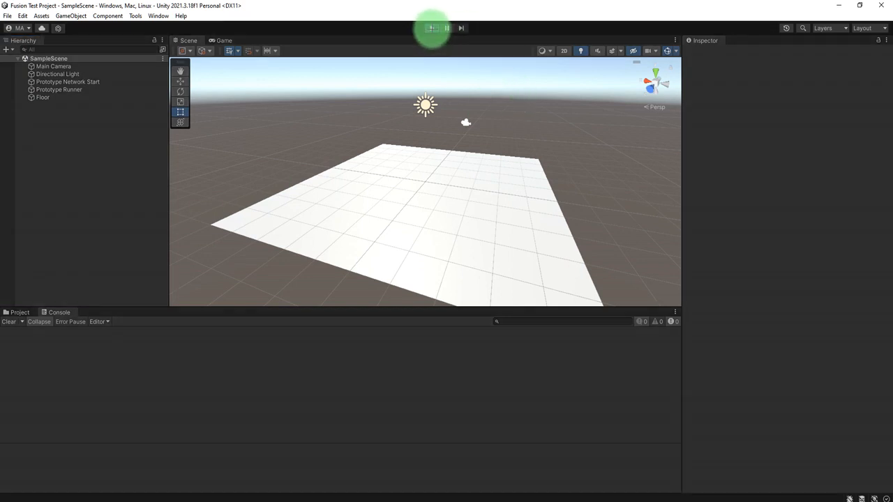
{"action": "left_click", "coordinate": [431, 28]}
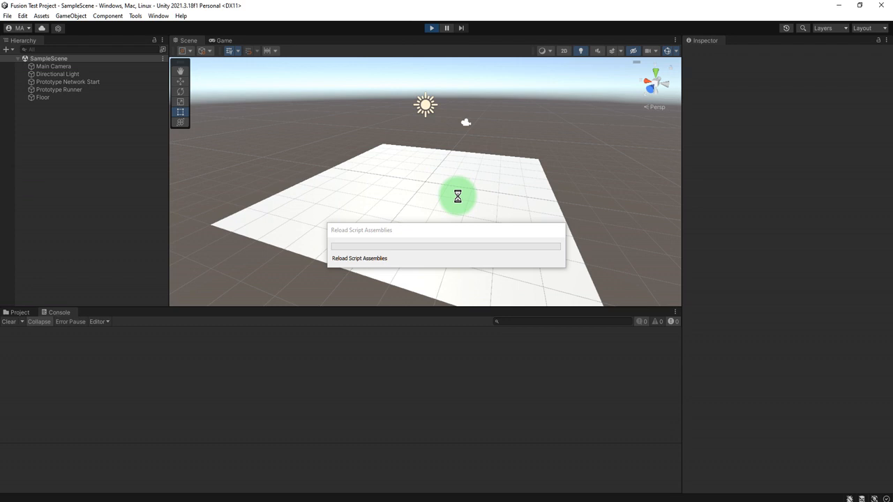
{"action": "mouse_move", "coordinate": [429, 254]}
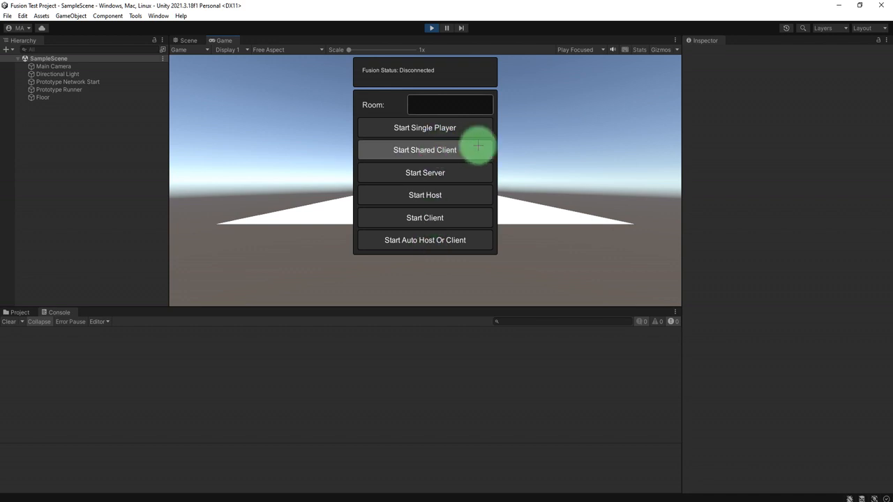
{"action": "left_click", "coordinate": [424, 149]}
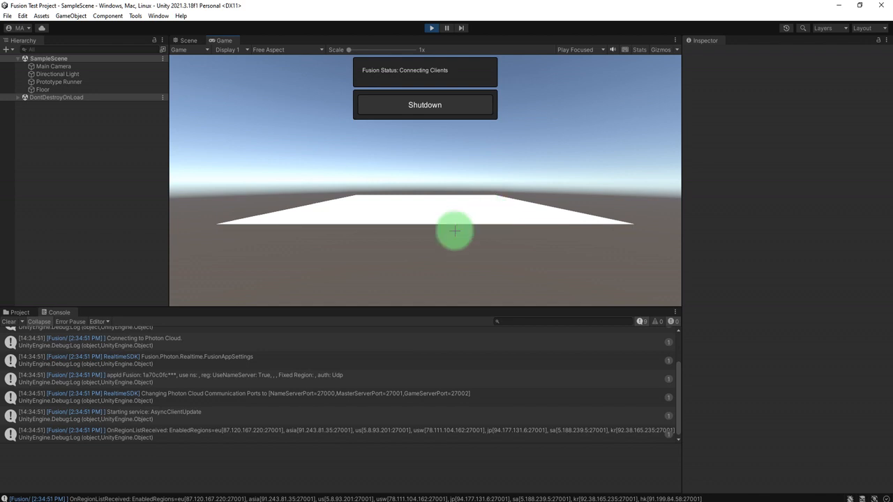
Switch to the Scene view to inspect the spawned player and its Health: 100 label.
{"action": "left_click", "coordinate": [19, 312]}
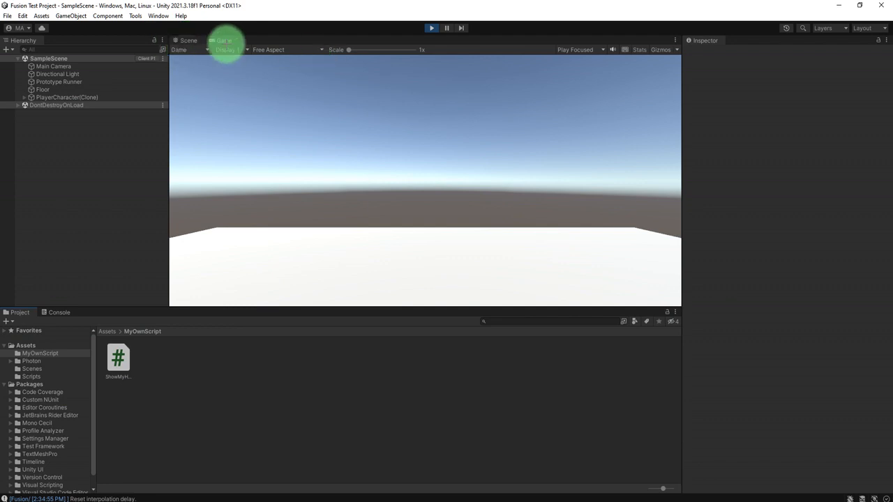
{"action": "left_click", "coordinate": [187, 39]}
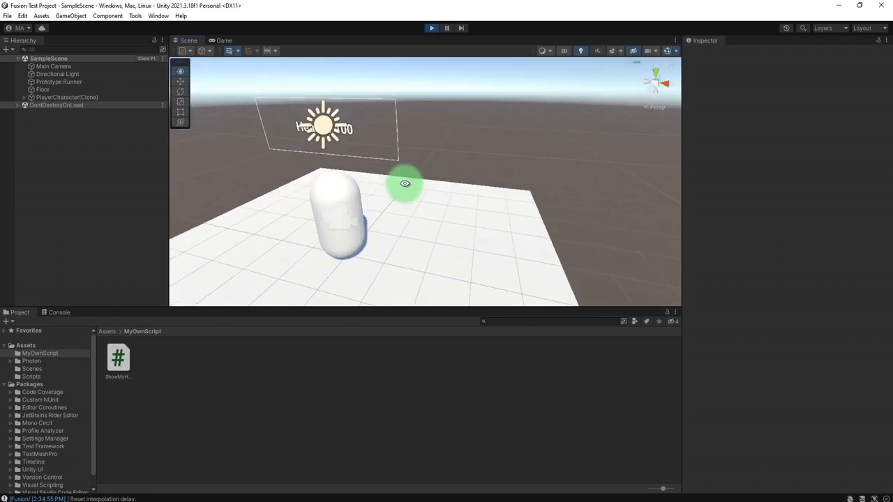
{"action": "left_click", "coordinate": [224, 39]}
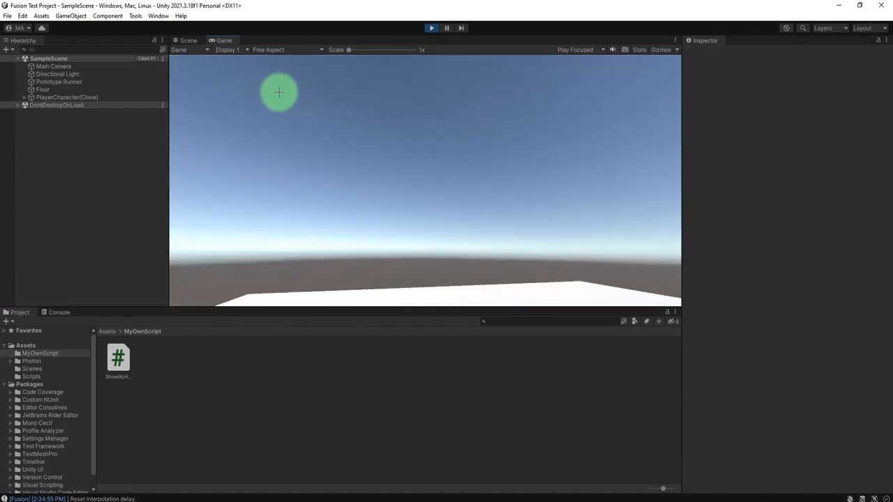
{"action": "left_click", "coordinate": [187, 39]}
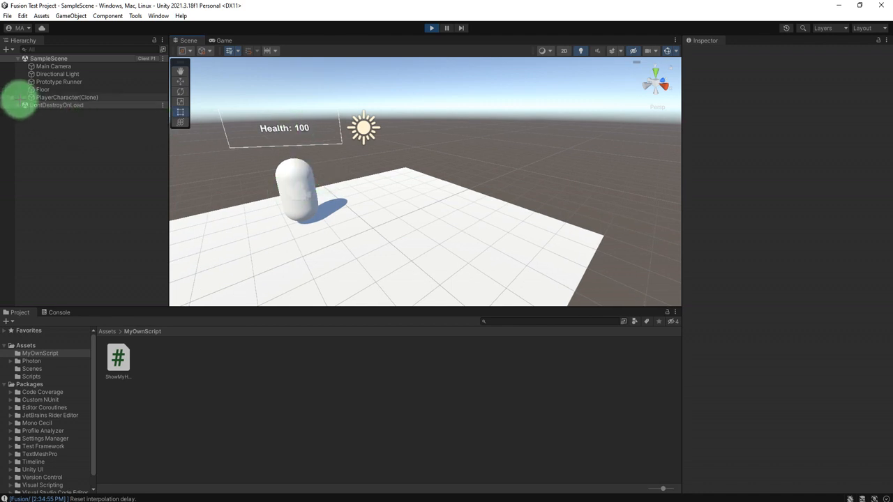
Inspect the spawned PlayerCharacter(Clone) as its label drops to Health: 70, then stop play mode.
{"action": "left_click", "coordinate": [67, 97]}
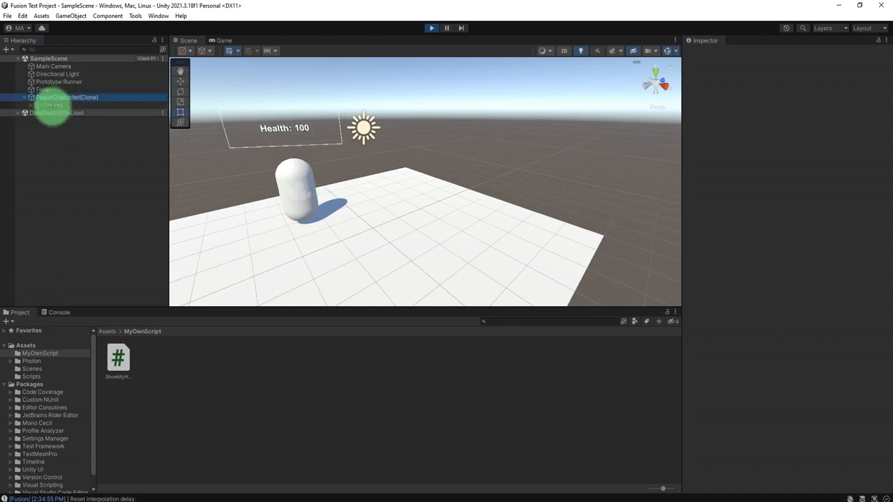
{"action": "left_click", "coordinate": [67, 97]}
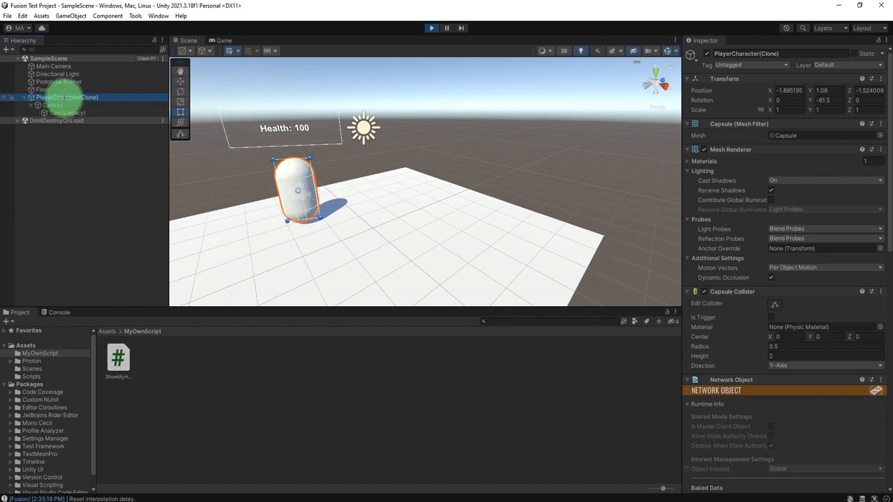
{"action": "scroll", "scroll_direction": "down", "scroll_amount": 3}
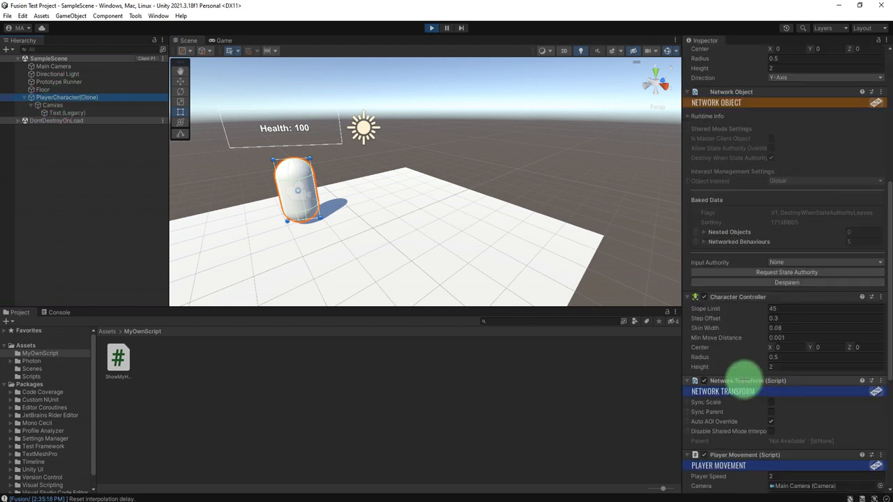
{"action": "scroll", "scroll_direction": "down", "scroll_amount": 3}
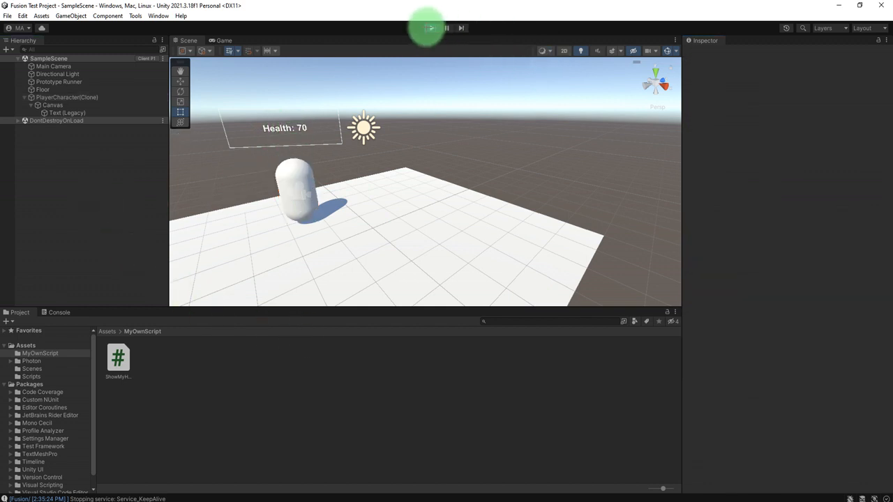
{"action": "left_click", "coordinate": [429, 28]}
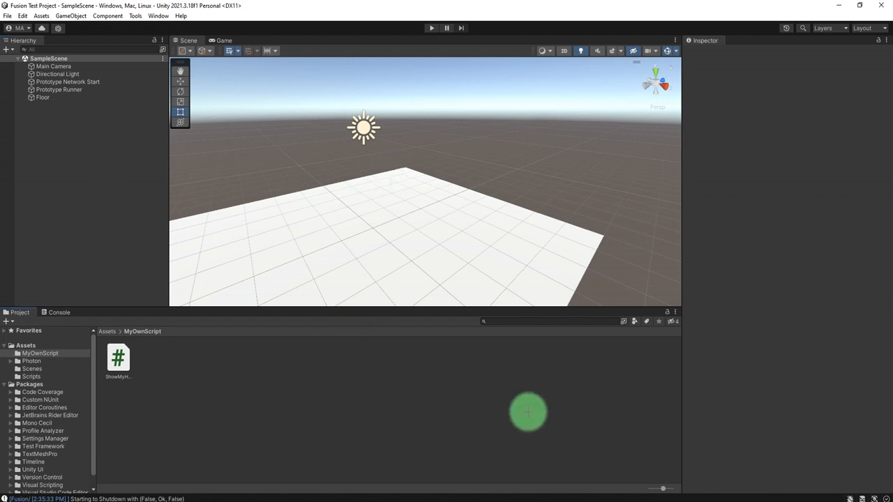
Build the Windows standalone player into the TestBuild folder from Build Settings.
{"action": "left_click", "coordinate": [7, 16]}
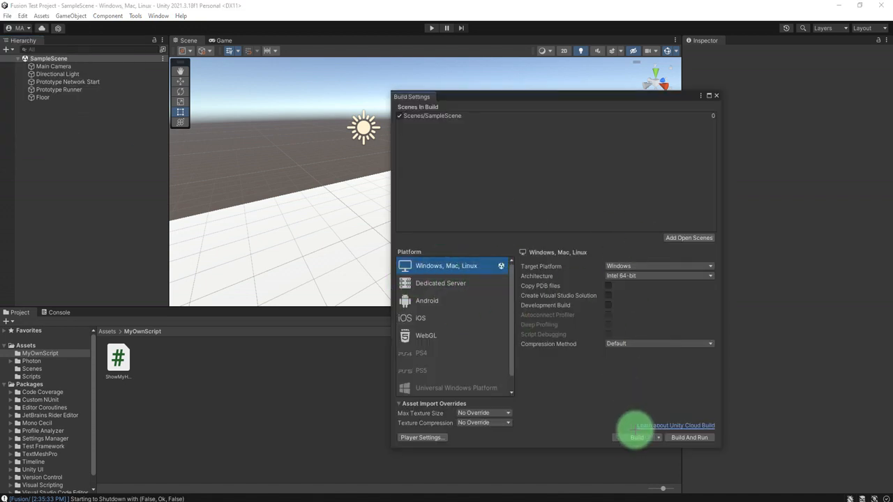
{"action": "left_click", "coordinate": [636, 438]}
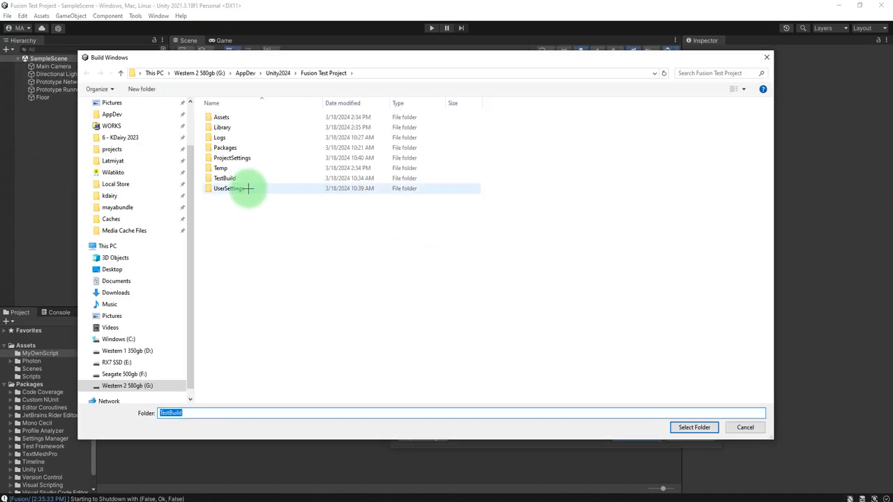
{"action": "double_click", "coordinate": [225, 178]}
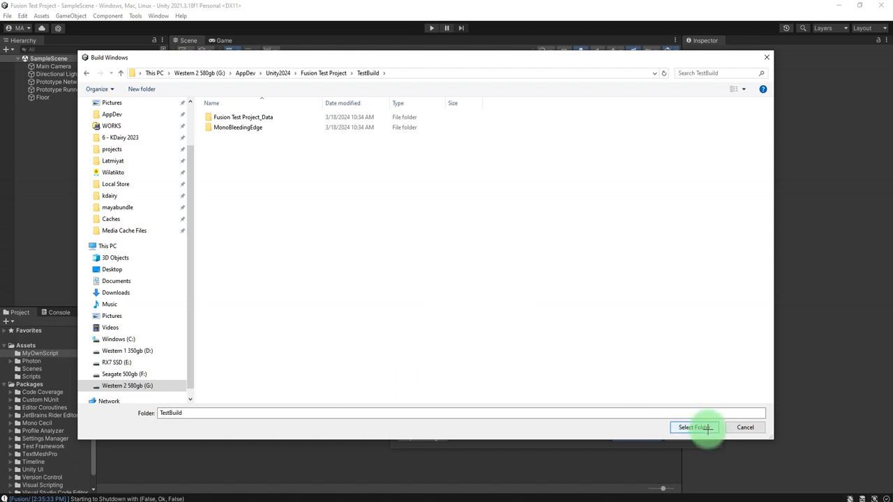
{"action": "left_click", "coordinate": [693, 427]}
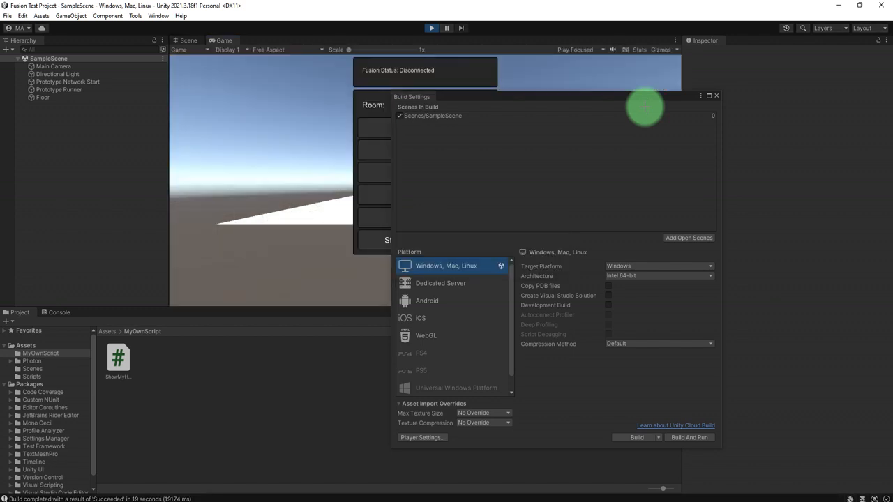
Start a networked session from the editor's Fusion menu and join from the build as Shared Client.
{"action": "left_click", "coordinate": [716, 95]}
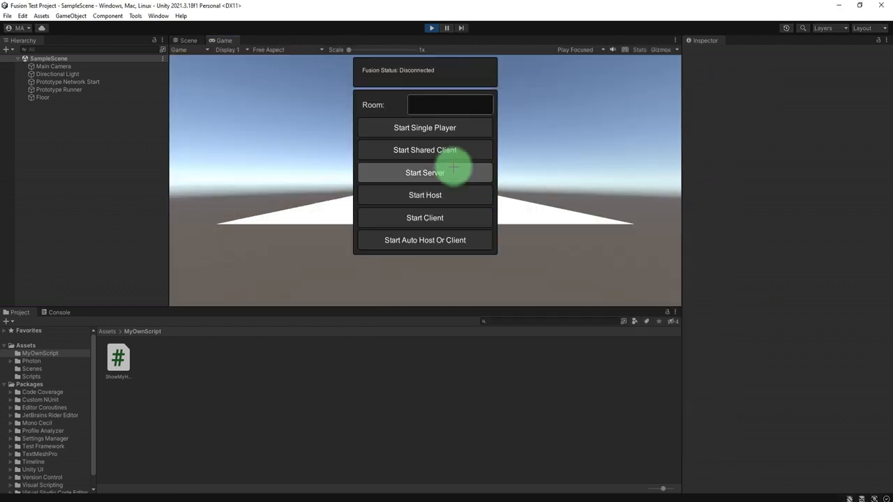
{"action": "left_click", "coordinate": [424, 173]}
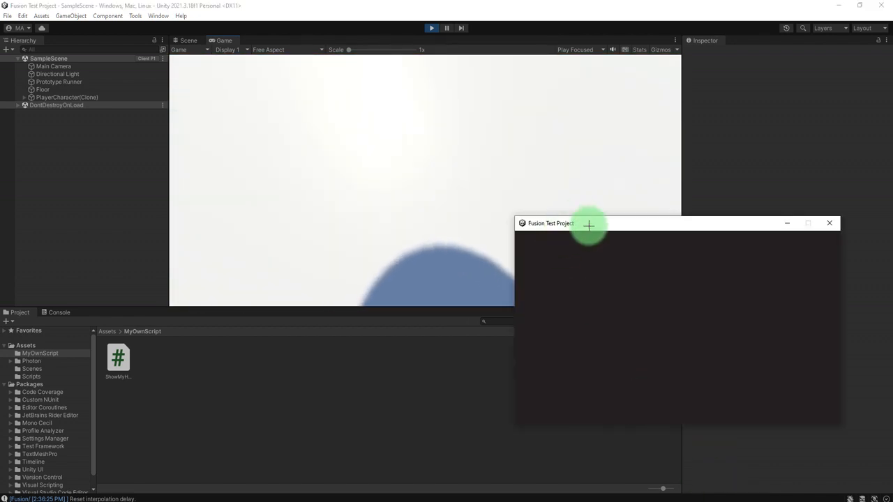
{"action": "mouse_move", "coordinate": [588, 225]}
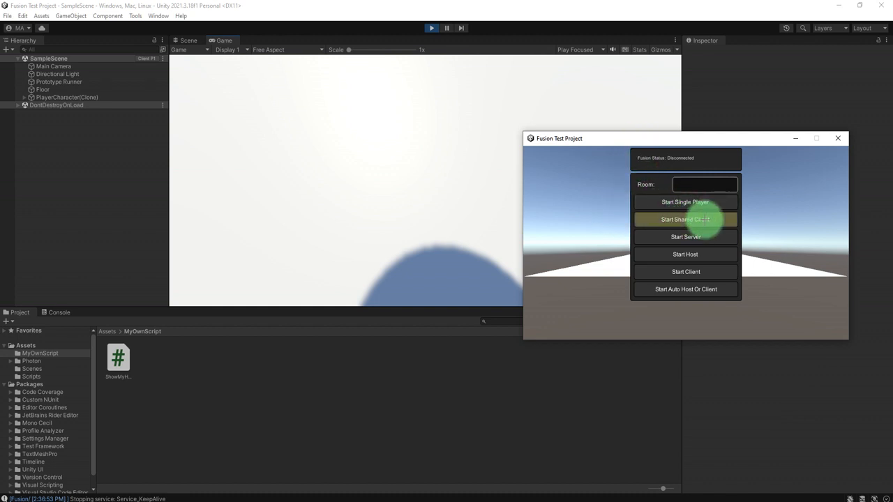
{"action": "left_click", "coordinate": [685, 219]}
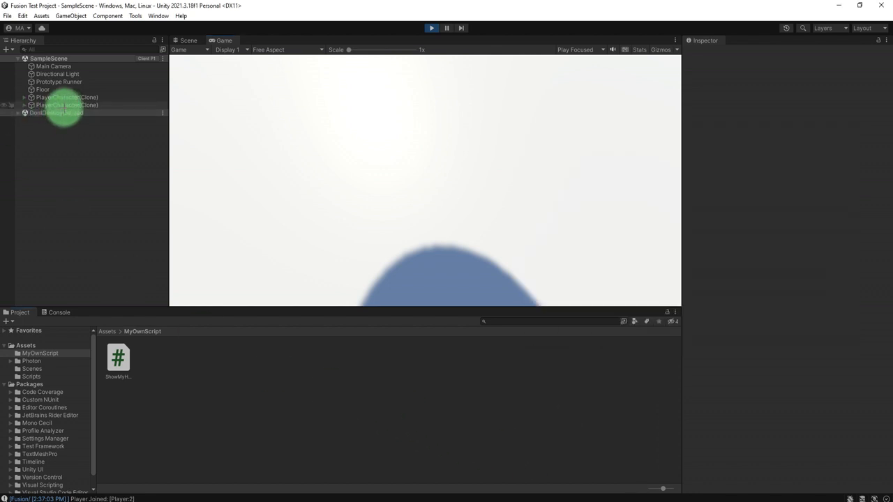
Select and expand a PlayerCharacter(Clone), view both players in Scene view, and inspect its Health component.
{"action": "left_click", "coordinate": [67, 98]}
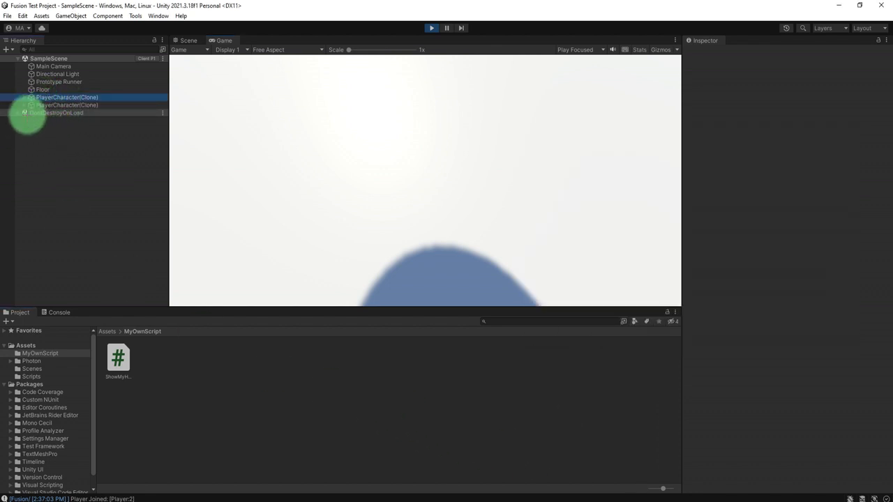
{"action": "left_click", "coordinate": [67, 98]}
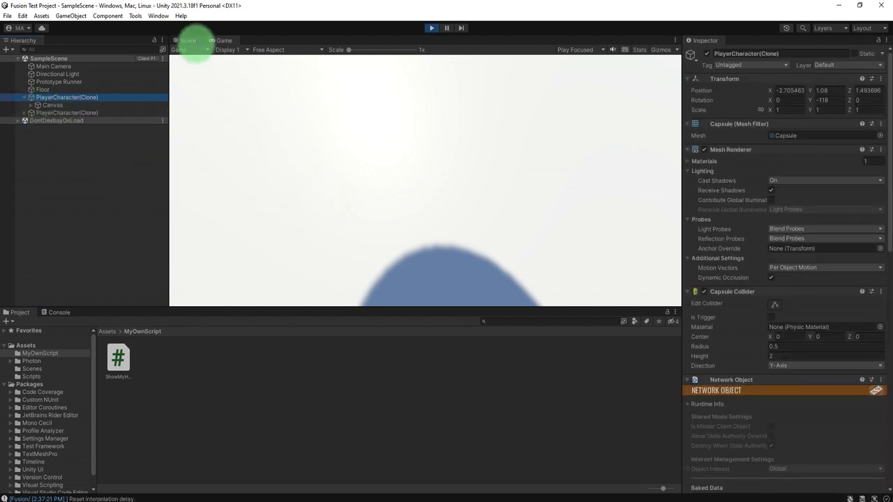
{"action": "left_click", "coordinate": [187, 39]}
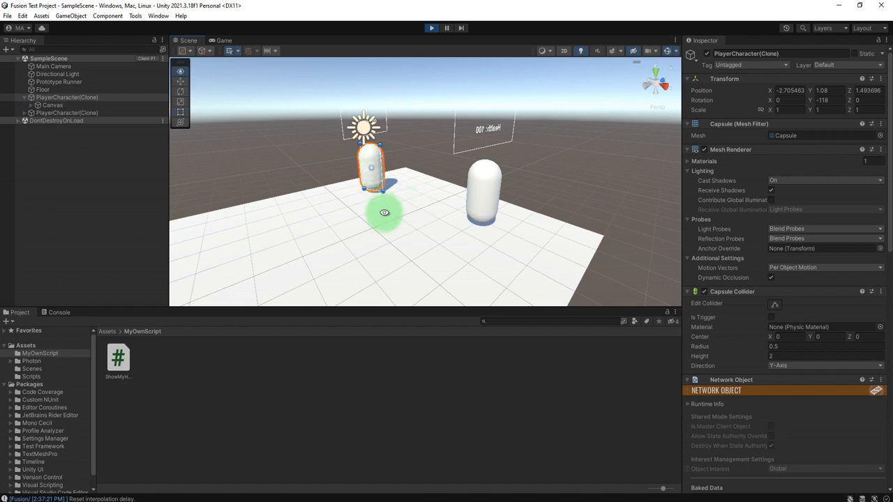
{"action": "left_click", "coordinate": [223, 39]}
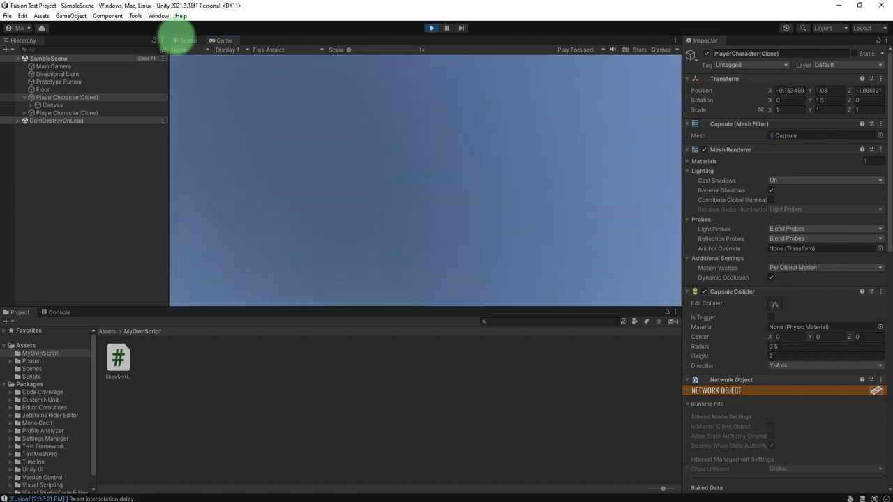
{"action": "left_click", "coordinate": [188, 39]}
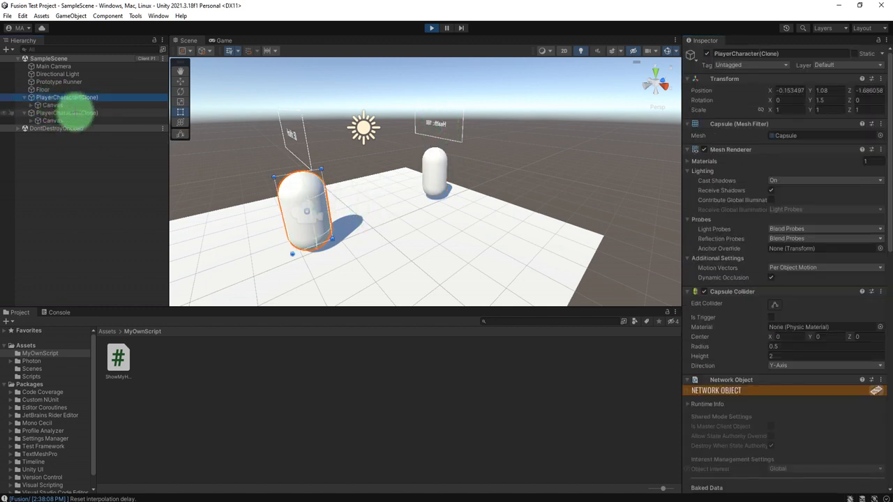
{"action": "scroll", "scroll_direction": "down", "scroll_amount": 3}
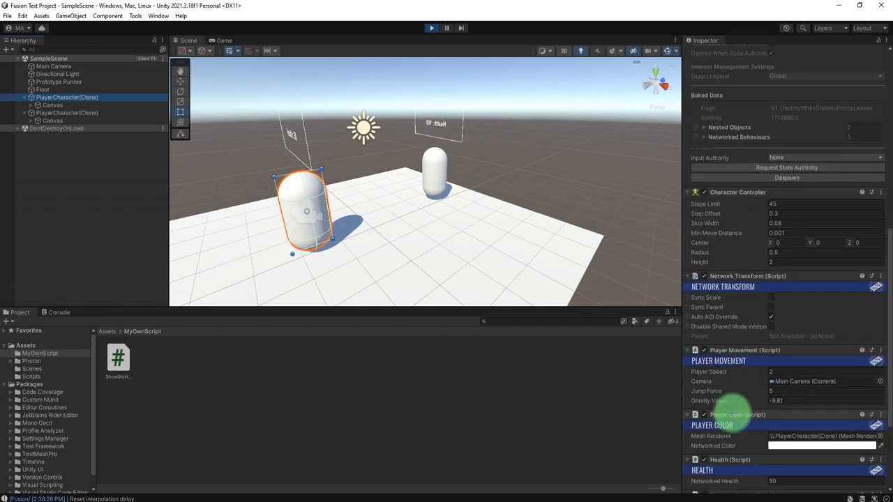